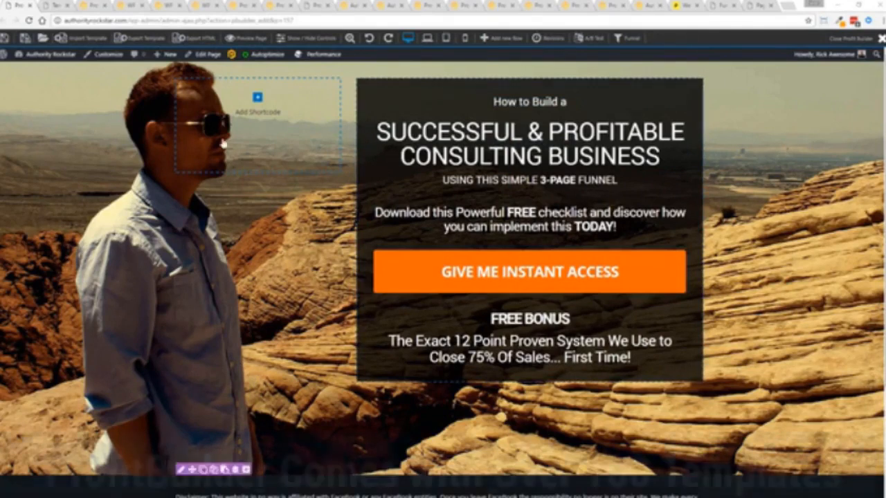
Step: Edit the headline, set the subheading to '3-PAGE CLOSING SYSTEM', and clone the Free Bonus heading
{"action": "left_click", "coordinate": [529, 271]}
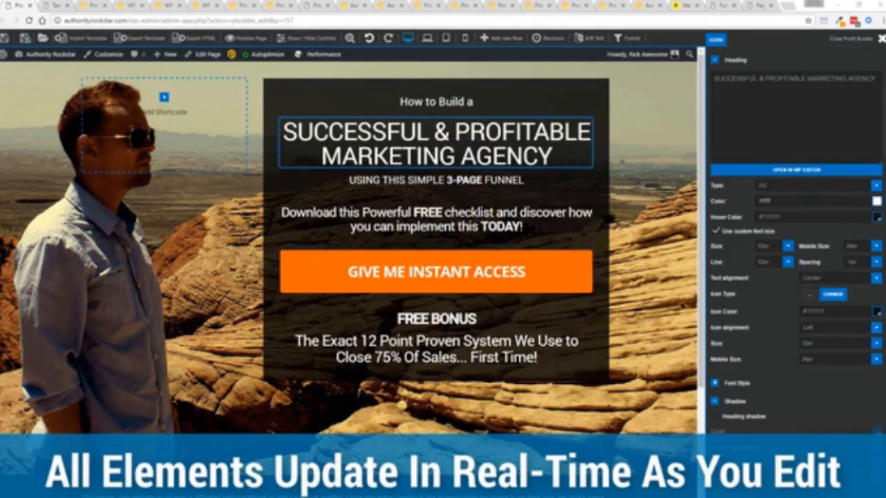
{"action": "left_click", "coordinate": [436, 179]}
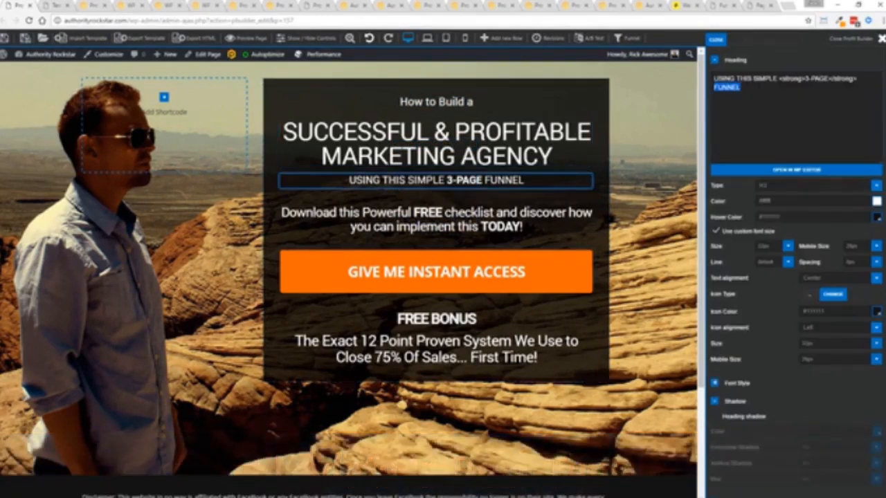
{"action": "type", "text": "CLOSING SYSTEM"}
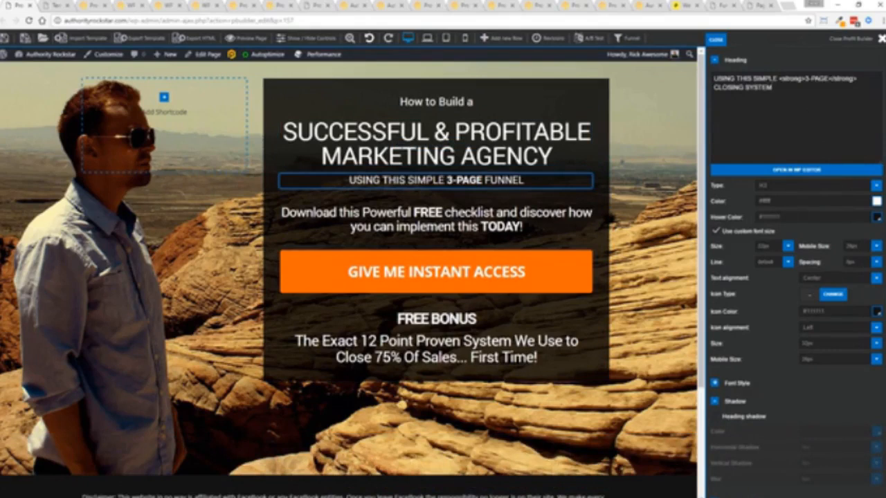
{"action": "left_click", "coordinate": [435, 180]}
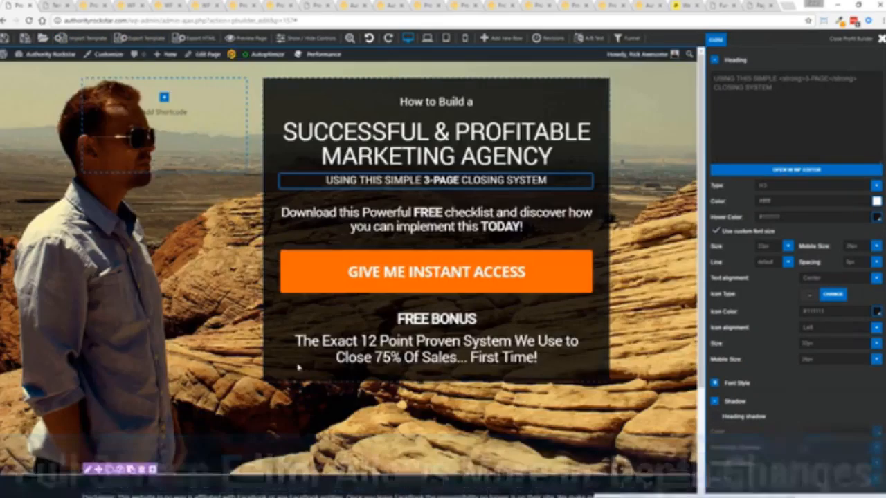
{"action": "left_click", "coordinate": [436, 319]}
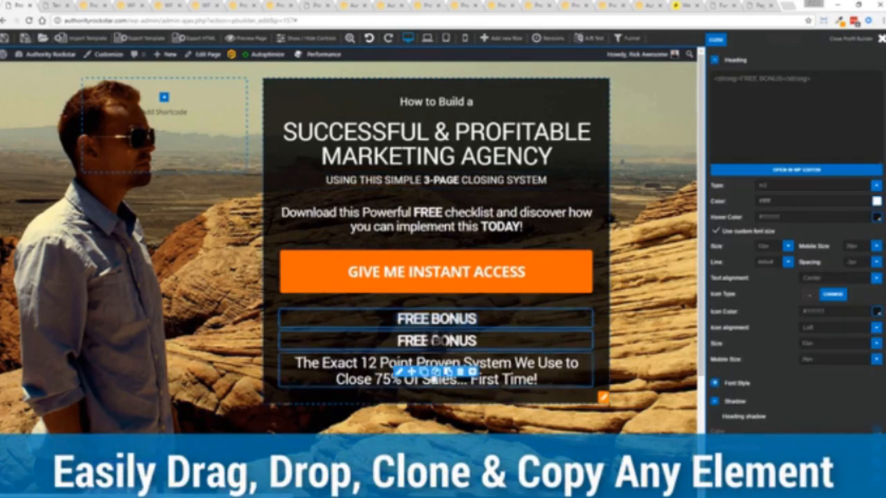
{"action": "left_click", "coordinate": [447, 342]}
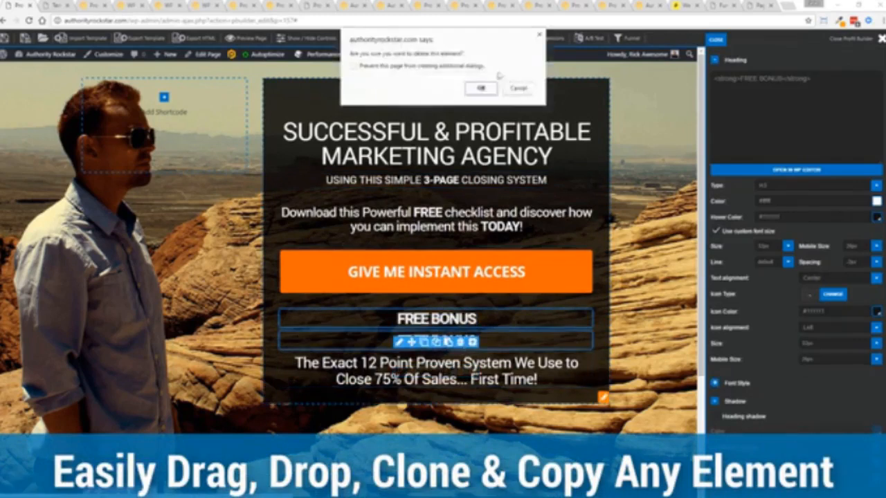
{"action": "left_click", "coordinate": [480, 88]}
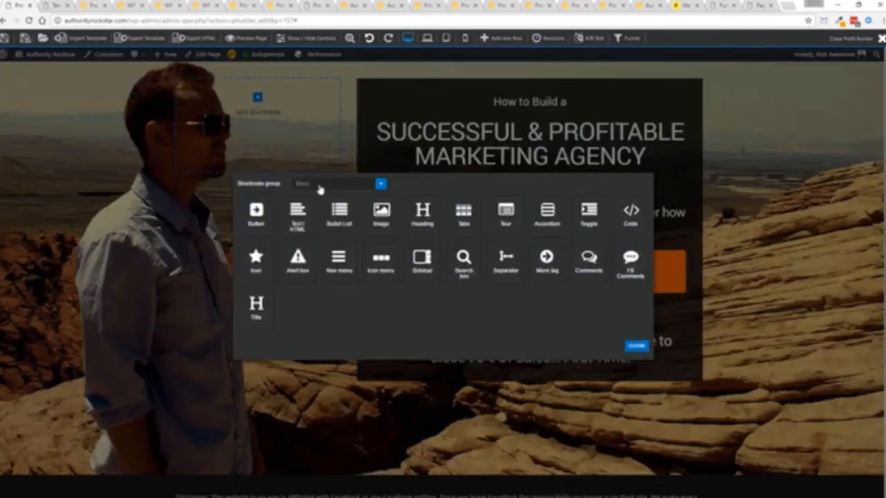
{"action": "left_click", "coordinate": [335, 184]}
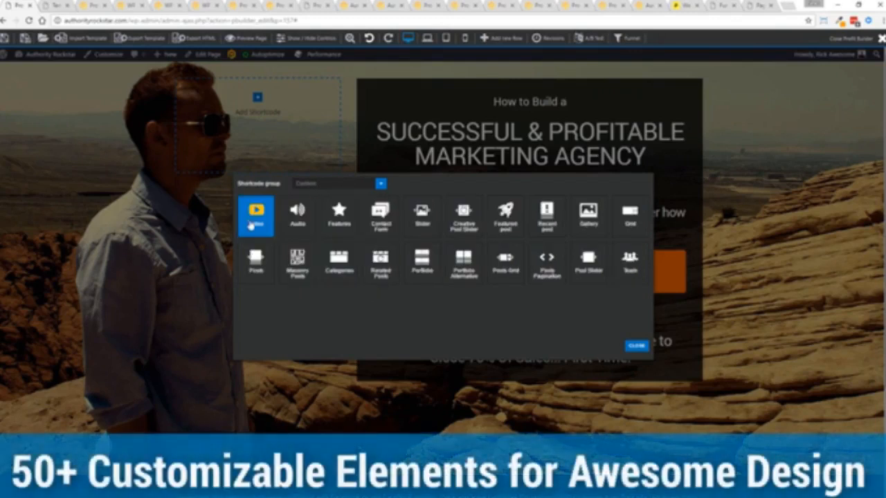
{"action": "left_click", "coordinate": [256, 211]}
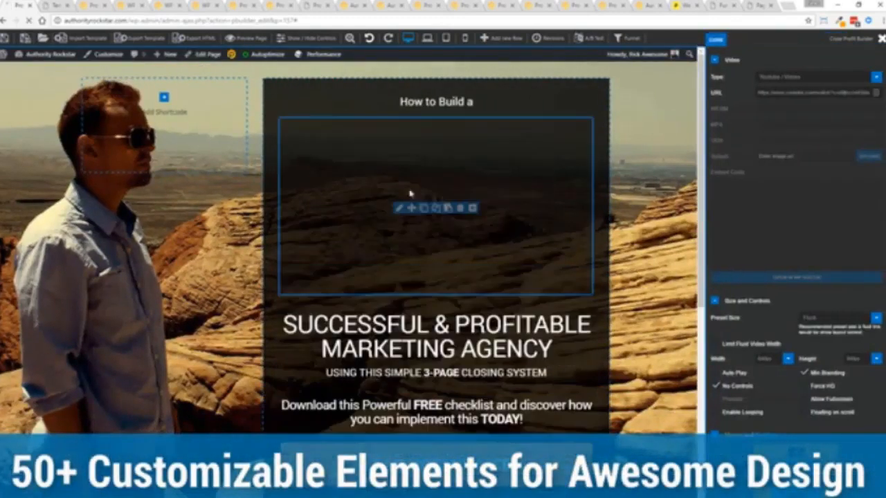
{"action": "left_click", "coordinate": [817, 77]}
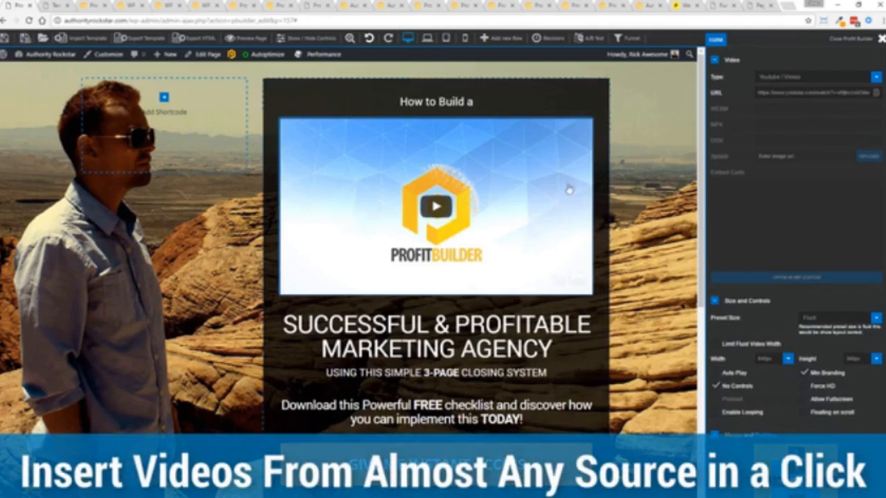
{"action": "mouse_move", "coordinate": [870, 273]}
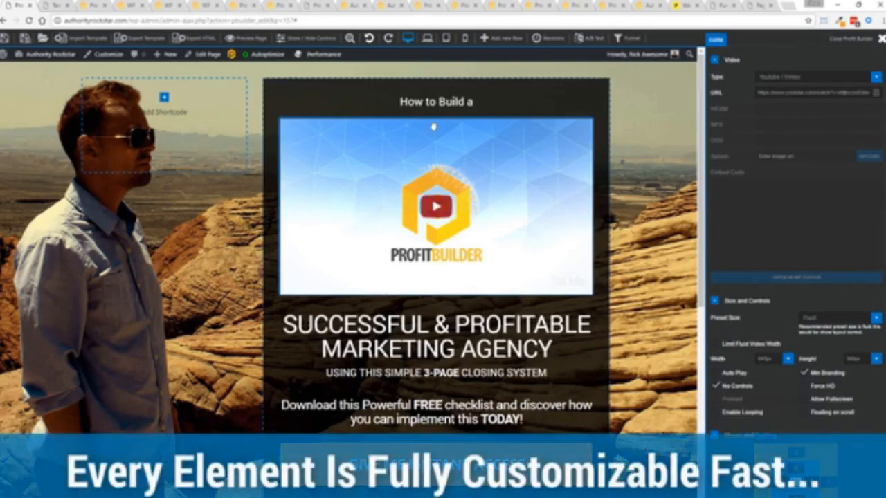
{"action": "left_click", "coordinate": [451, 207]}
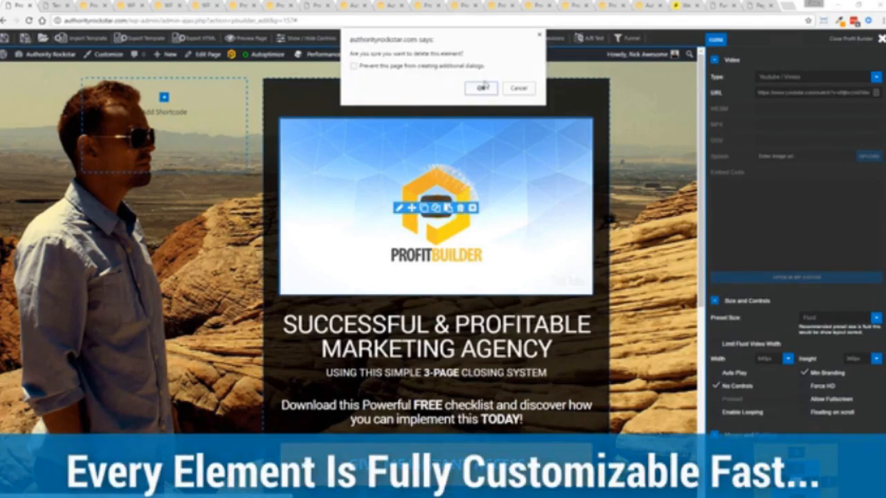
{"action": "left_click", "coordinate": [480, 88]}
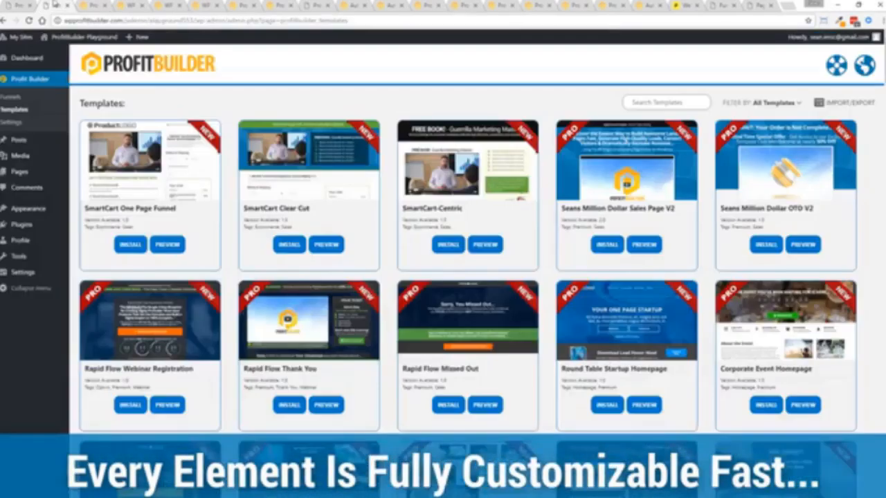
{"action": "scroll", "scroll_direction": "down", "scroll_amount": 3}
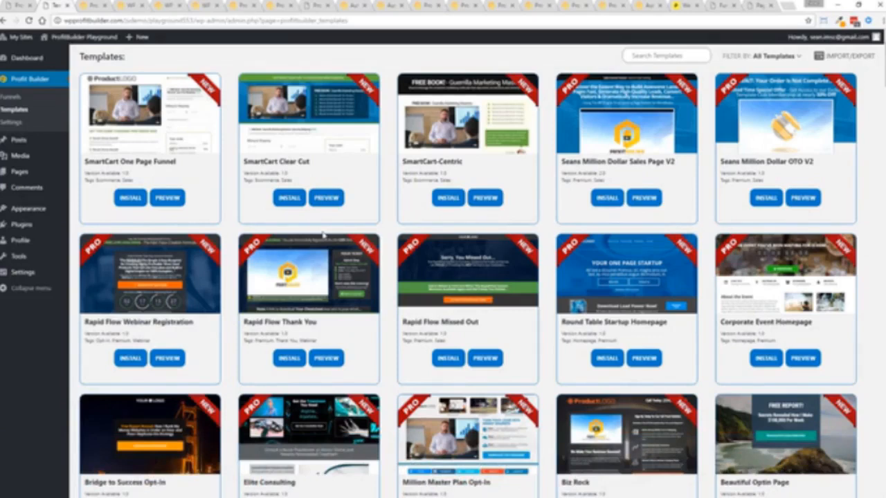
{"action": "scroll", "scroll_direction": "down", "scroll_amount": 3}
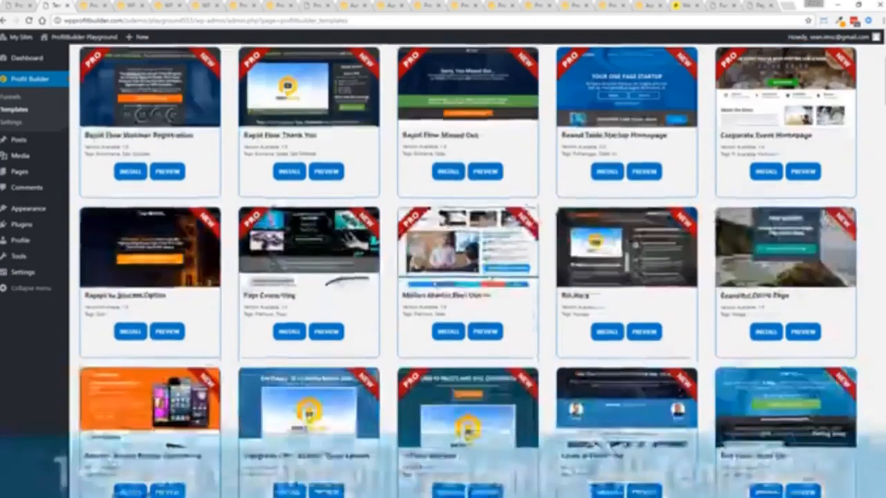
{"action": "scroll", "scroll_direction": "down", "scroll_amount": 3}
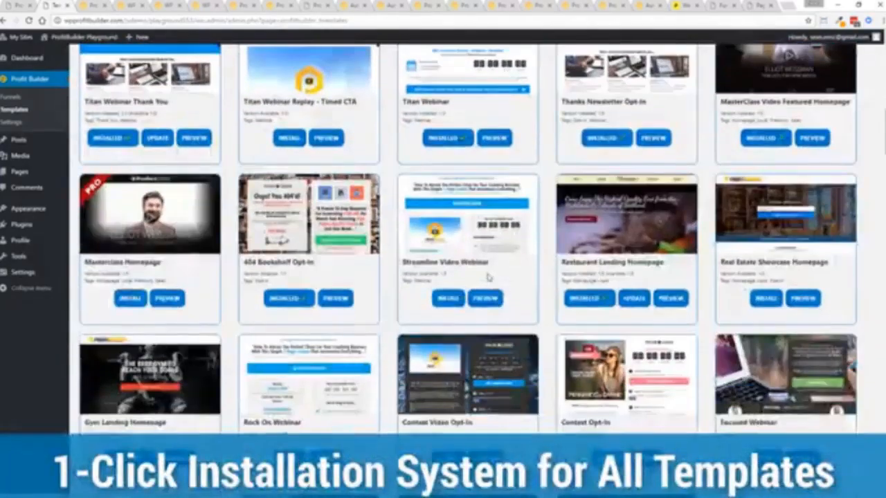
{"action": "scroll", "scroll_direction": "down", "scroll_amount": 3}
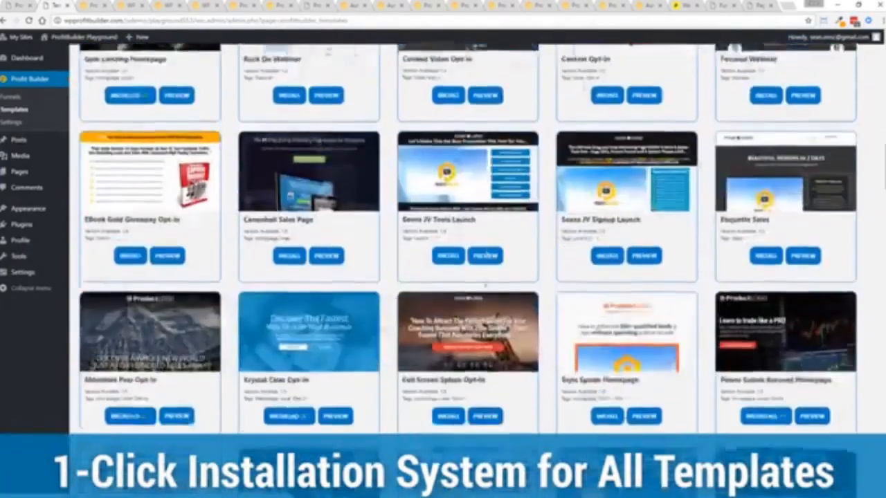
{"action": "scroll", "scroll_direction": "down", "scroll_amount": 3}
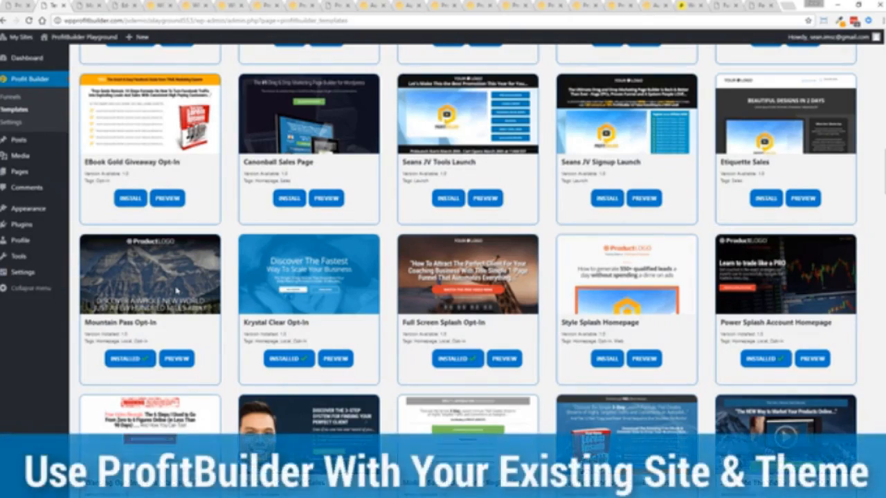
{"action": "mouse_move", "coordinate": [207, 263]}
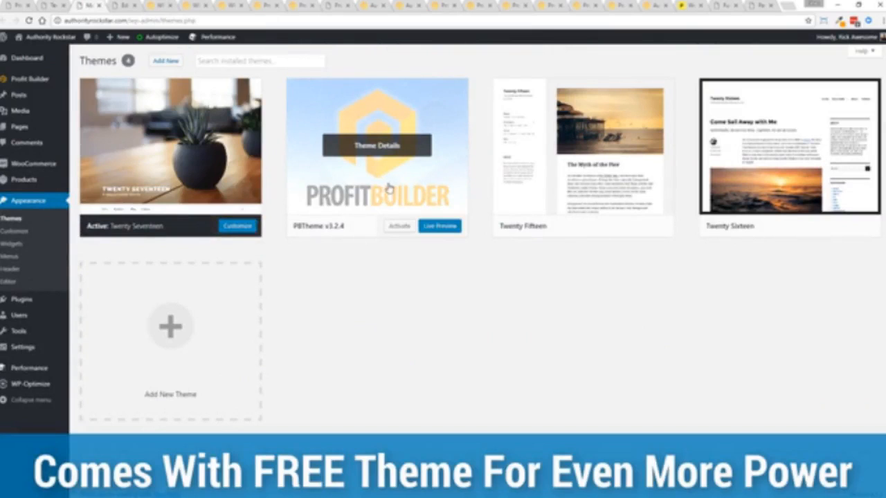
{"action": "mouse_move", "coordinate": [420, 329]}
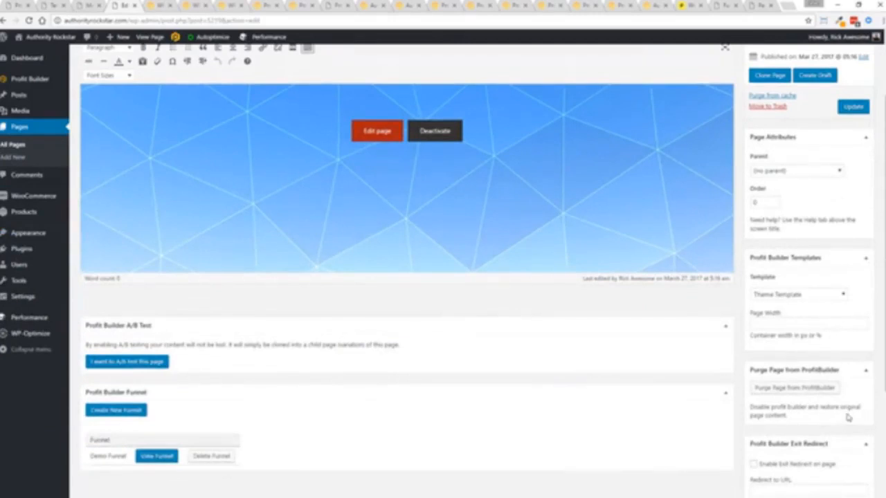
Step: Switch the page to the Profit Builder Full Width Page template and open it in the builder
{"action": "left_click", "coordinate": [798, 295]}
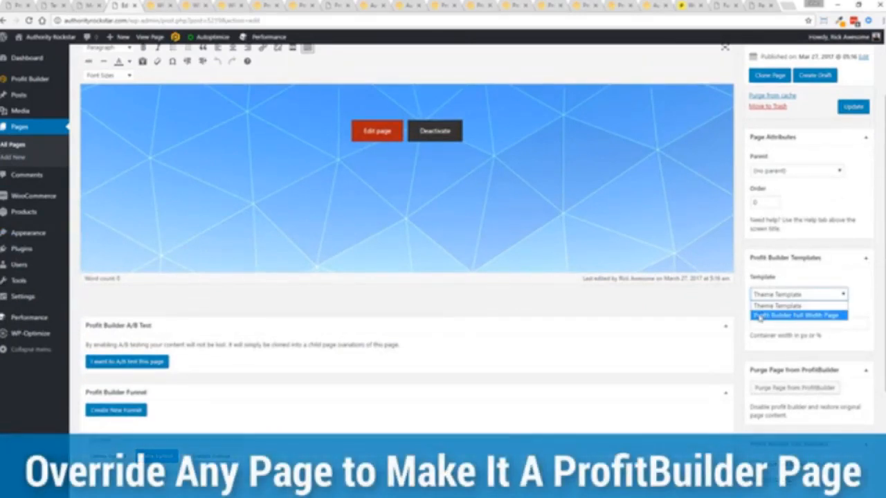
{"action": "left_click", "coordinate": [796, 315]}
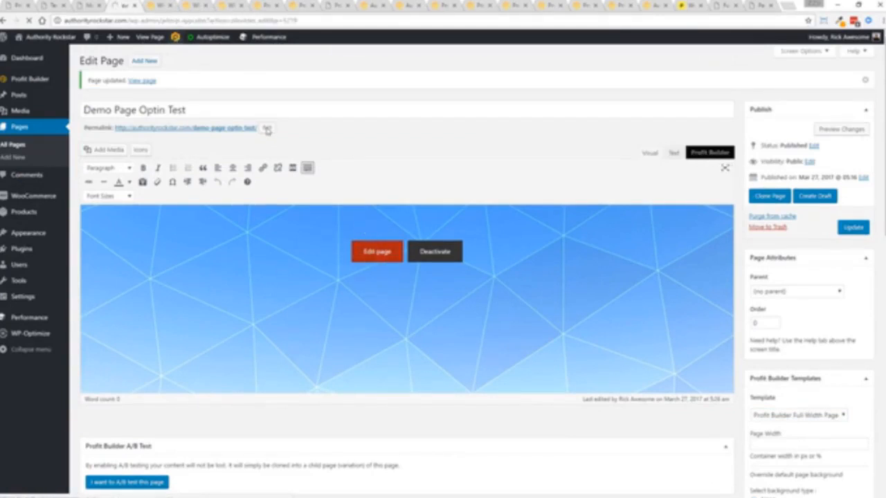
{"action": "left_click", "coordinate": [377, 251]}
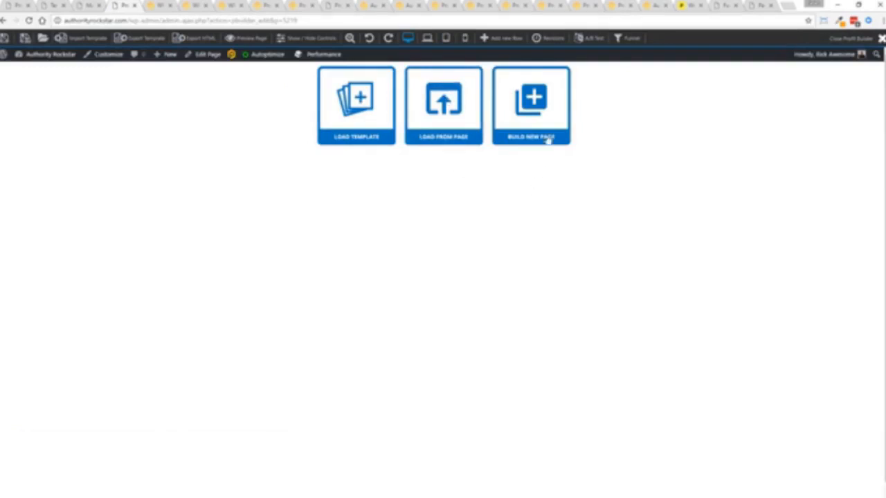
Step: Start a blank layout with a video element, then pick Bridge to Success Opt-in from the template library
{"action": "left_click", "coordinate": [530, 105]}
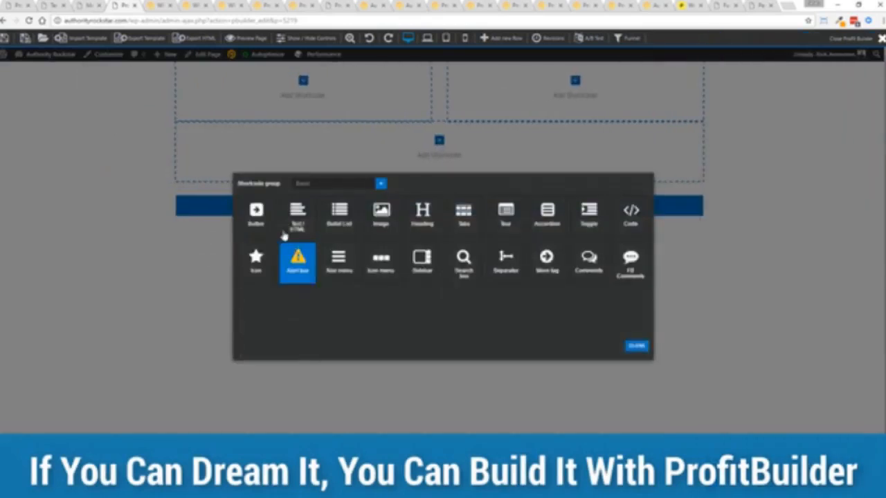
{"action": "left_click", "coordinate": [336, 184]}
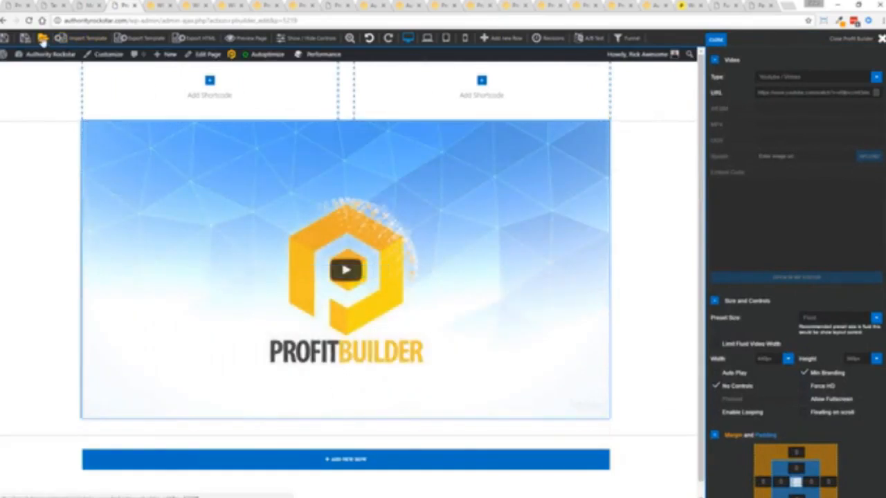
{"action": "left_click", "coordinate": [42, 38]}
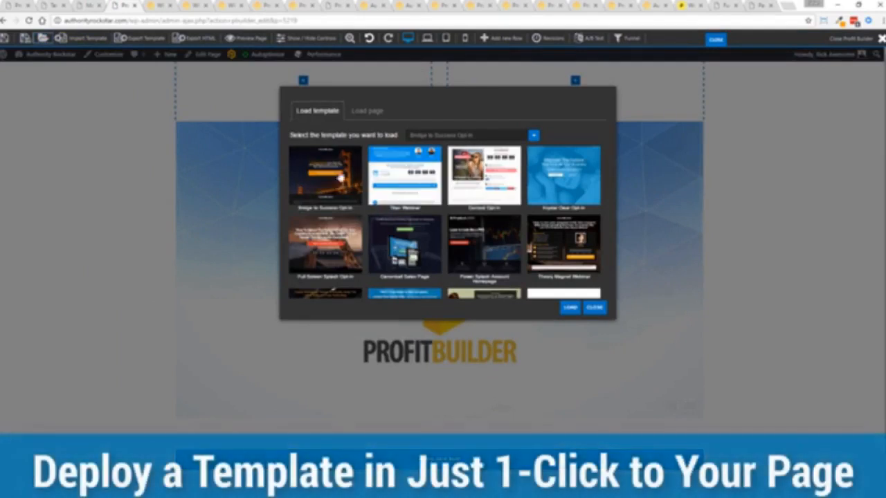
{"action": "left_click", "coordinate": [326, 176]}
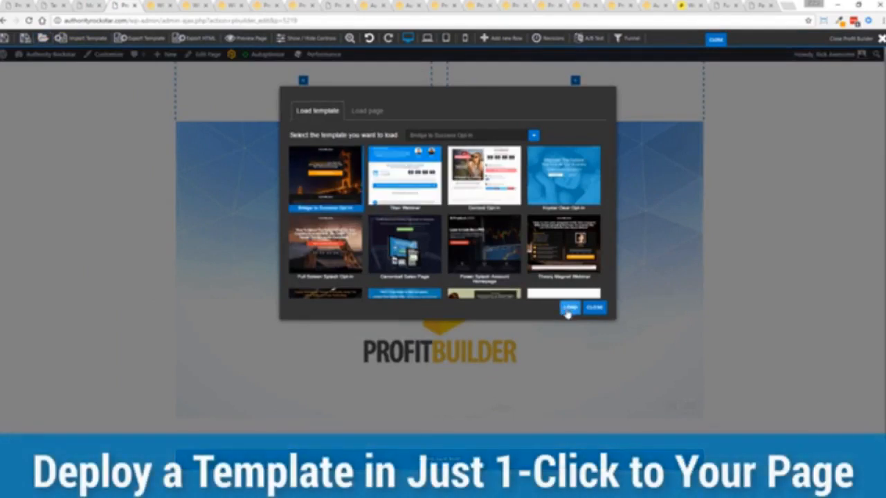
Step: Load the Bridge to Success template and change its button text to 'GET INSTANT ACCESS'
{"action": "left_click", "coordinate": [569, 308]}
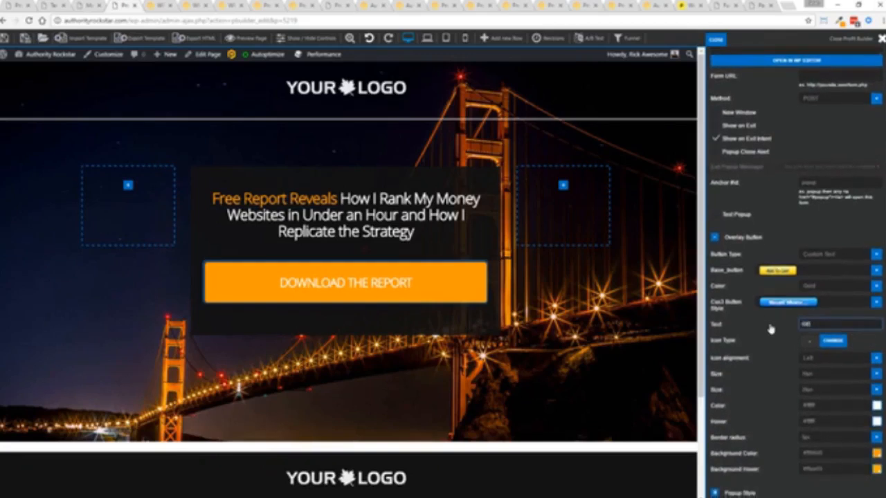
{"action": "type", "text": "GET INSTANT ACCESS"}
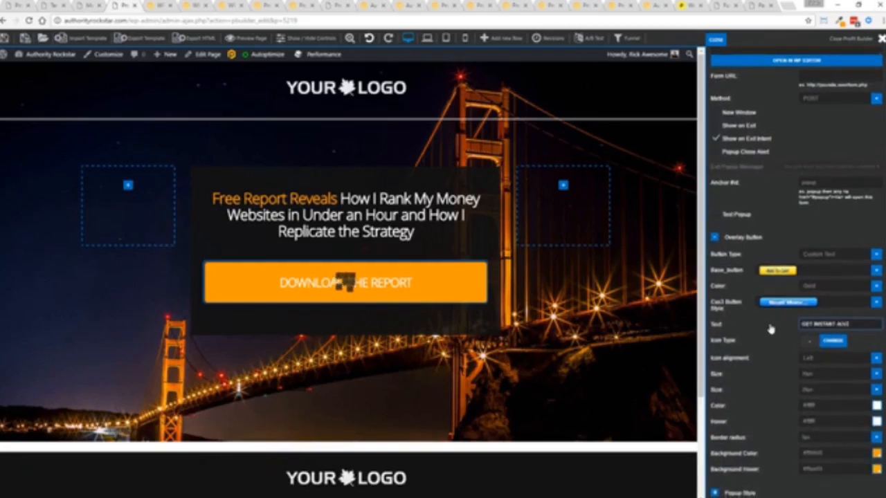
{"action": "left_click", "coordinate": [344, 283]}
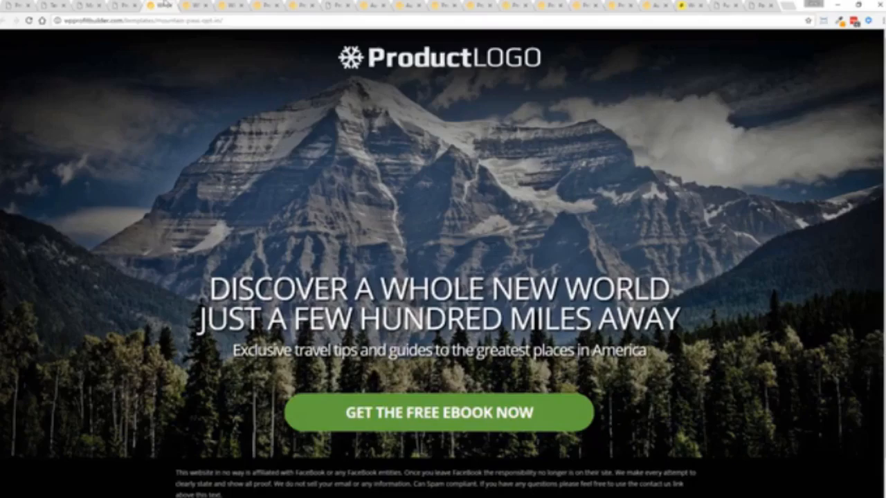
Step: Show the ebook email opt-in popup, then switch to the Free Master Class page
{"action": "left_click", "coordinate": [437, 412]}
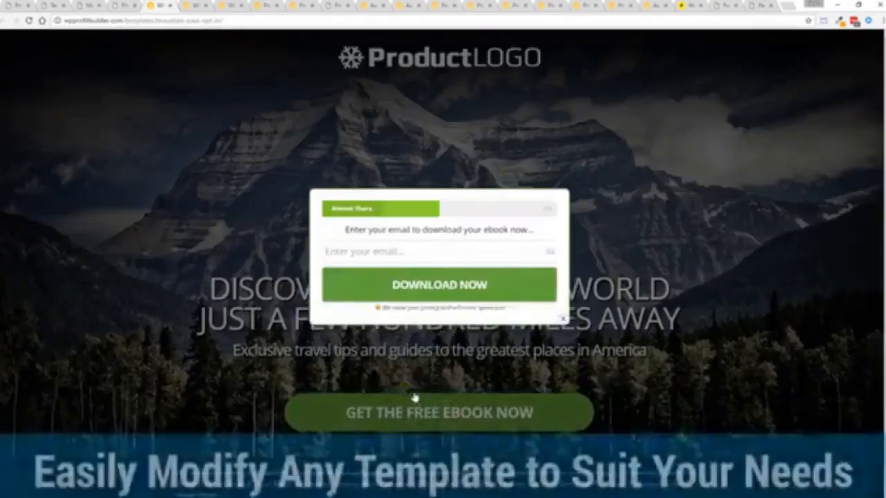
{"action": "left_click", "coordinate": [547, 208]}
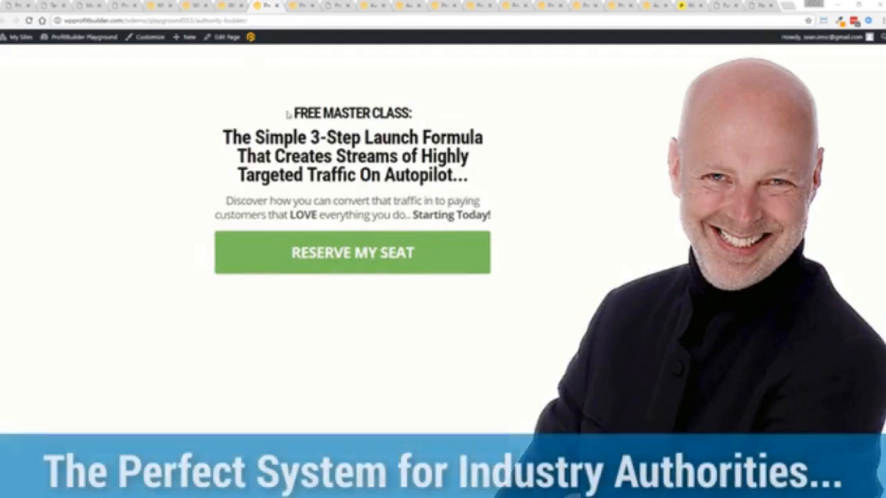
{"action": "mouse_move", "coordinate": [609, 145]}
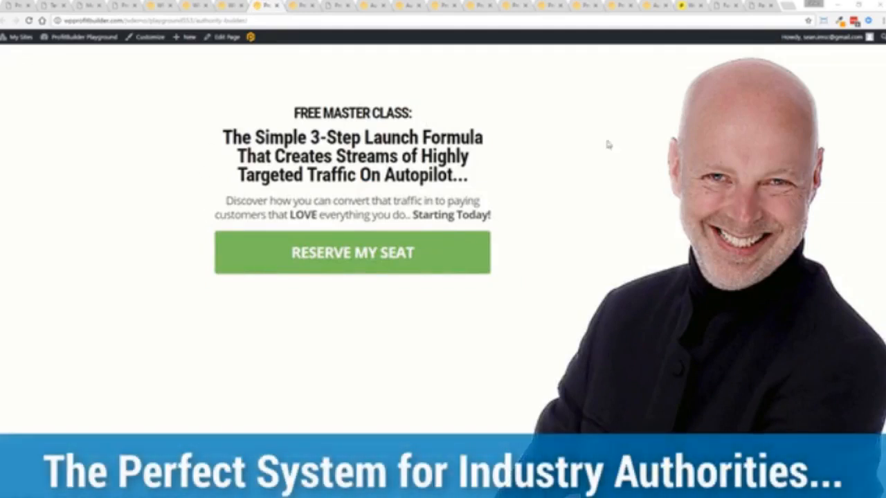
{"action": "mouse_move", "coordinate": [184, 167]}
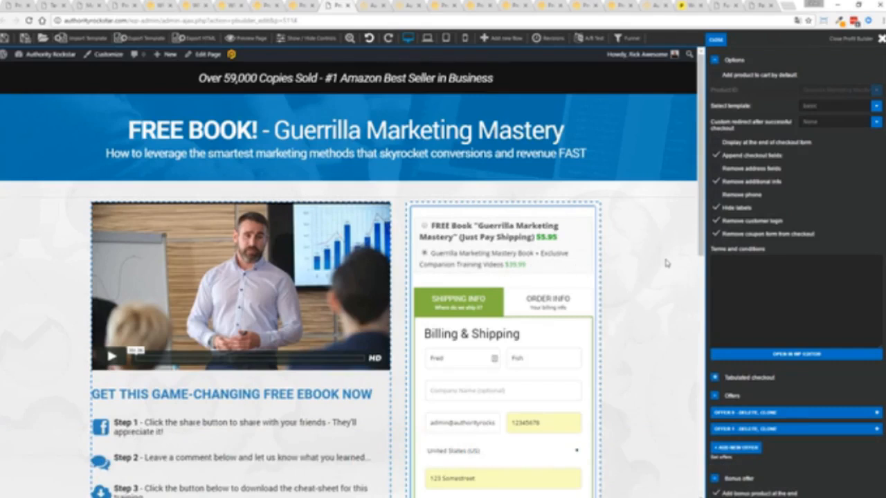
Step: Scroll through the Guerrilla Marketing Mastery SmartCart to the order summary and bonus offer
{"action": "scroll", "scroll_direction": "down", "scroll_amount": 3}
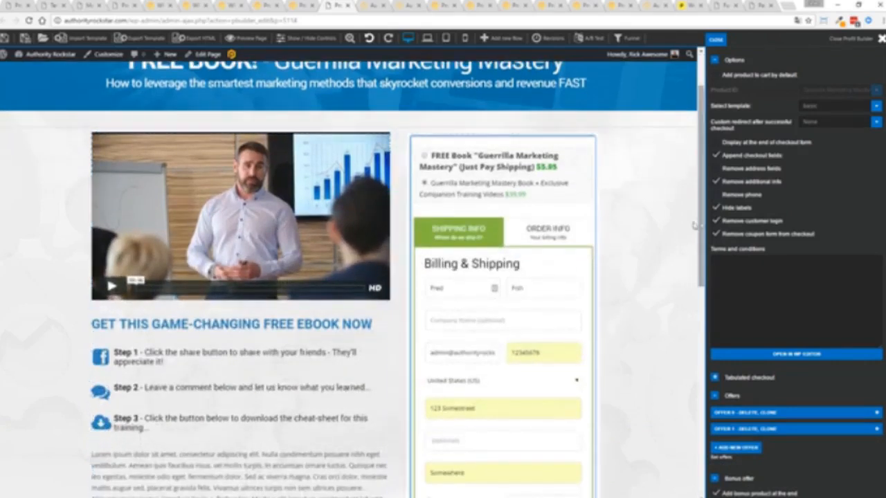
{"action": "scroll", "scroll_direction": "down", "scroll_amount": 3}
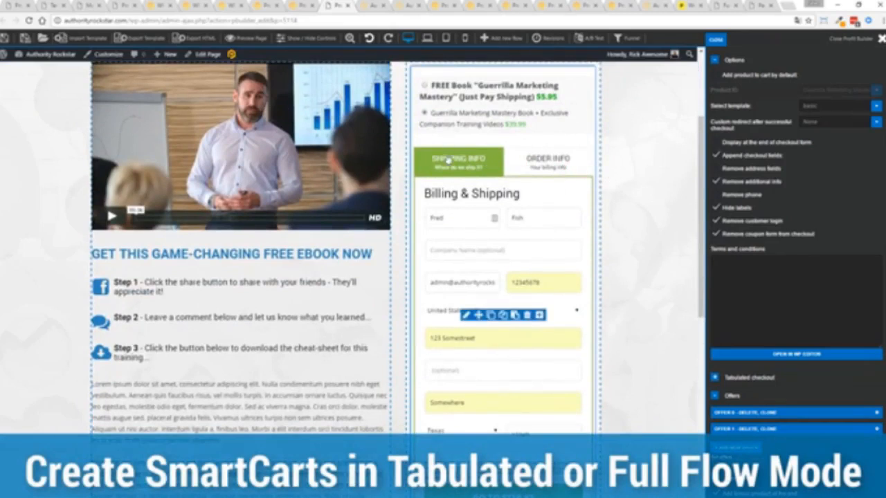
{"action": "mouse_move", "coordinate": [640, 164]}
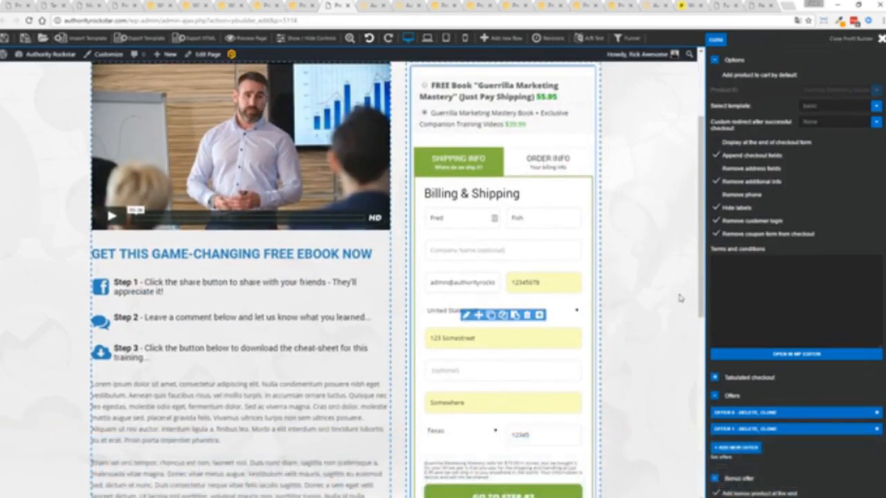
{"action": "mouse_move", "coordinate": [655, 323]}
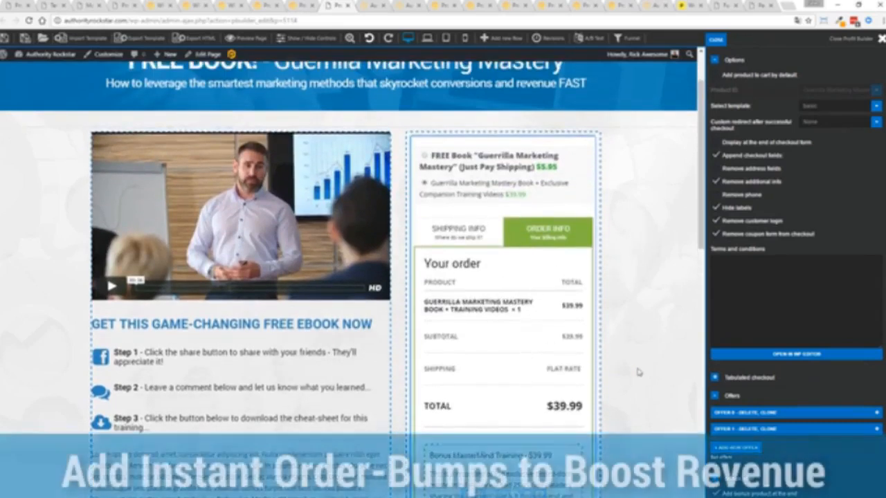
{"action": "scroll", "scroll_direction": "down", "scroll_amount": 3}
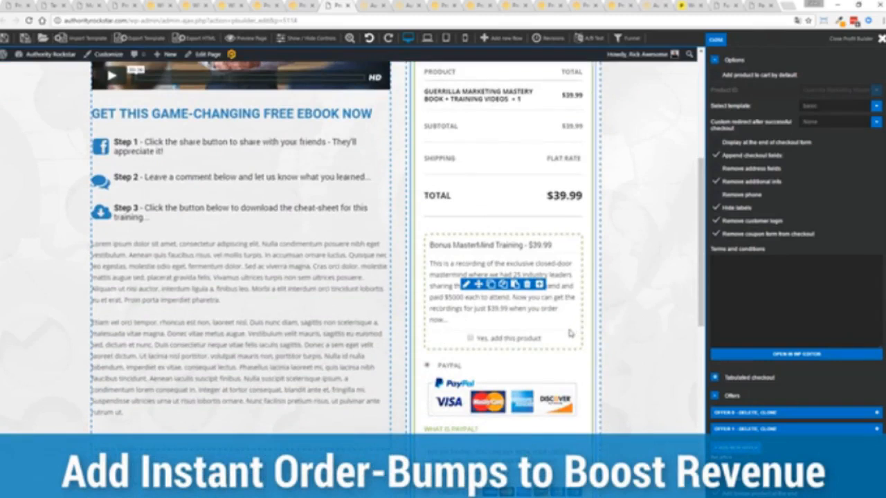
{"action": "scroll", "scroll_direction": "down", "scroll_amount": 3}
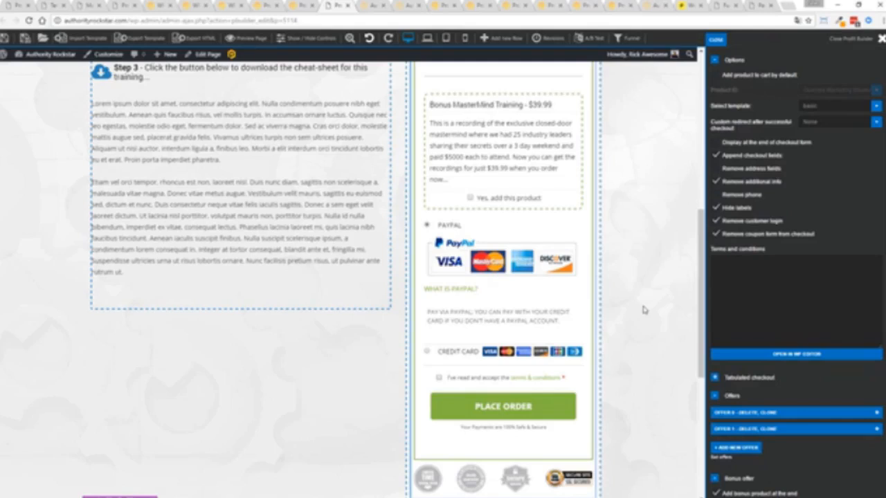
{"action": "mouse_move", "coordinate": [620, 291]}
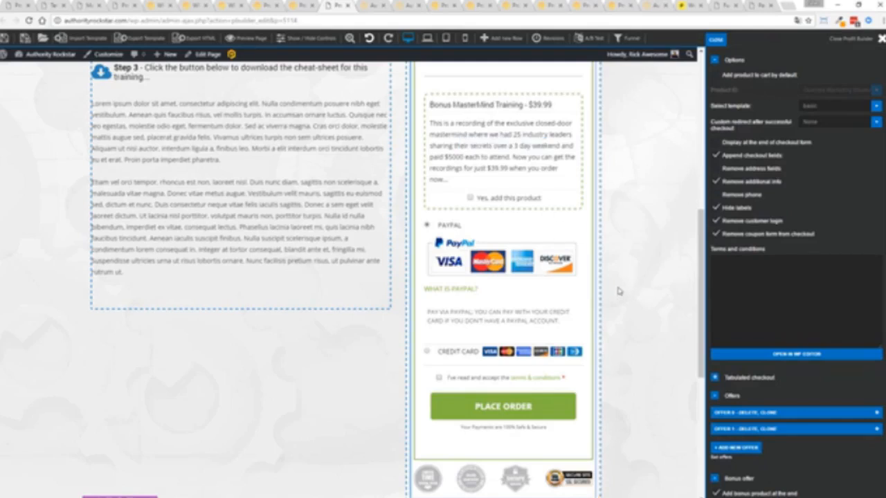
{"action": "scroll", "scroll_direction": "up", "scroll_amount": 3}
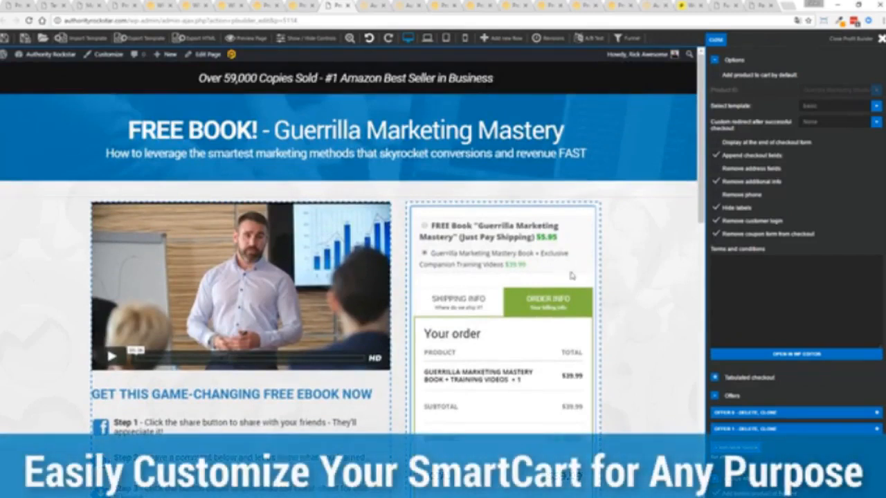
Step: Return to the shipping info step and scroll through the SmartCart field and product options
{"action": "left_click", "coordinate": [459, 301]}
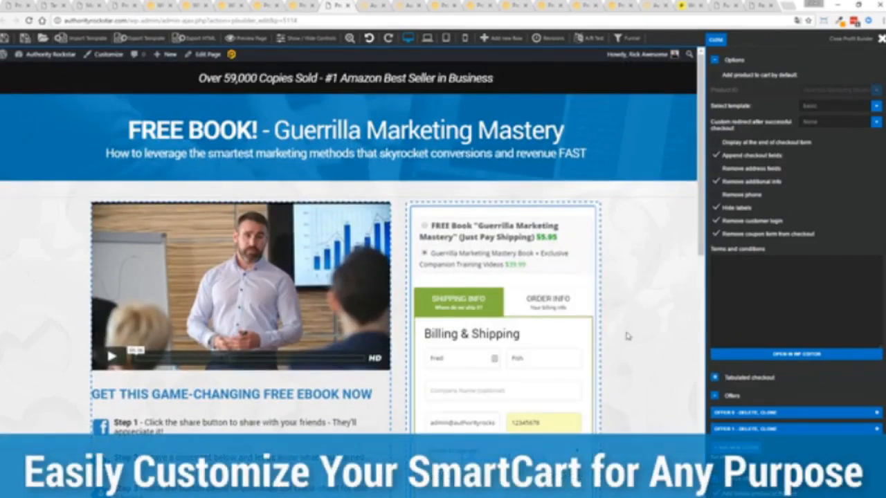
{"action": "scroll", "scroll_direction": "down", "scroll_amount": 3}
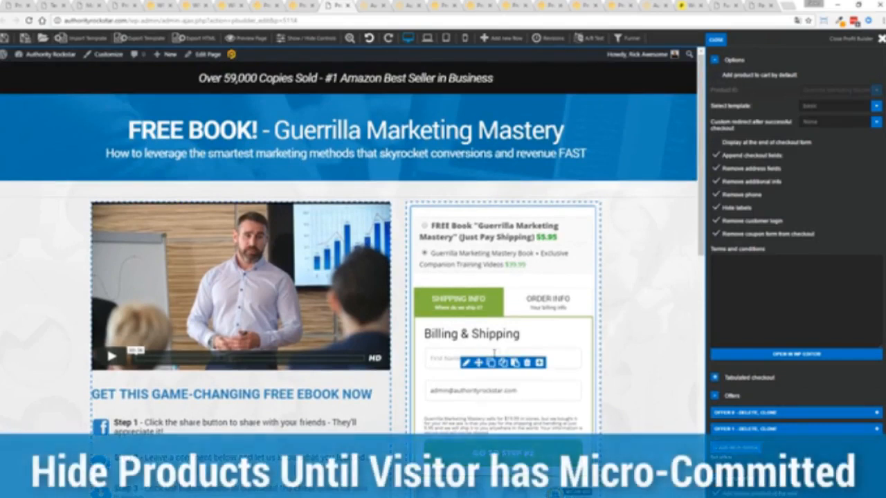
{"action": "mouse_move", "coordinate": [562, 331]}
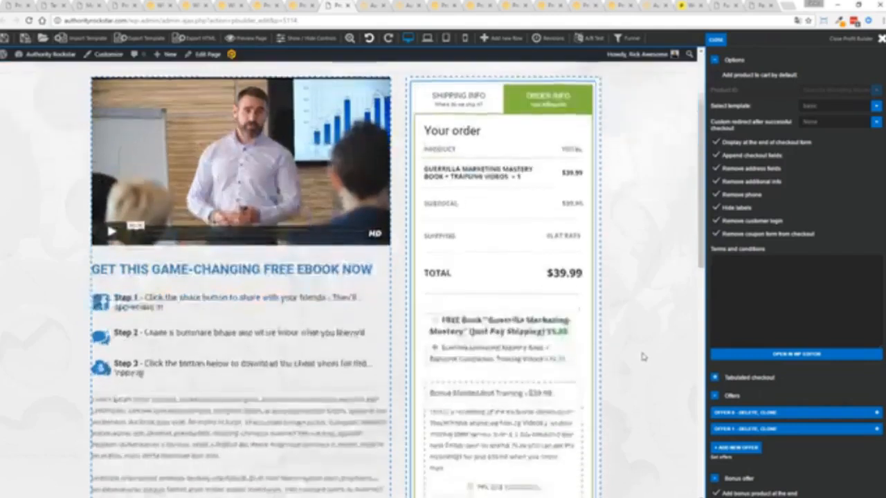
{"action": "scroll", "scroll_direction": "down", "scroll_amount": 3}
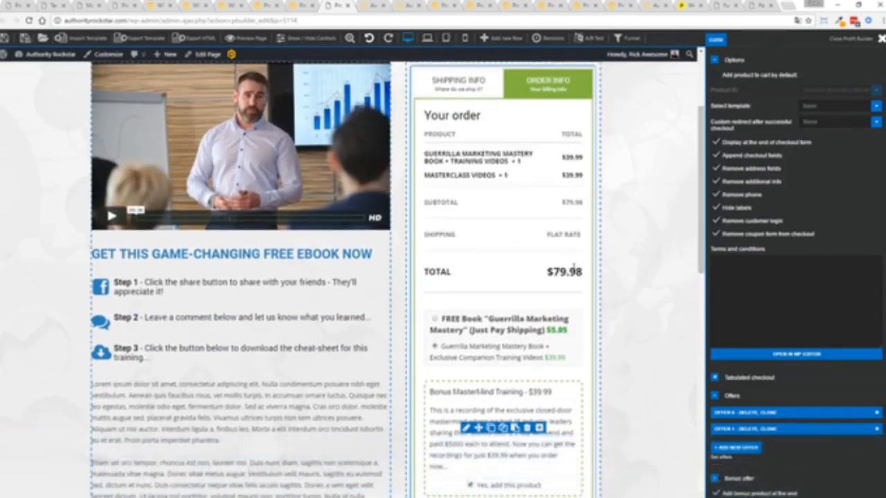
{"action": "scroll", "scroll_direction": "down", "scroll_amount": 3}
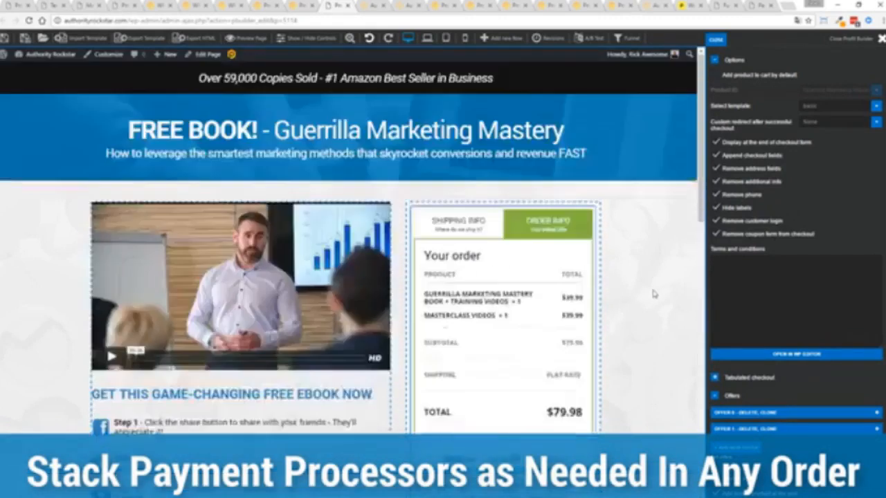
{"action": "scroll", "scroll_direction": "down", "scroll_amount": 3}
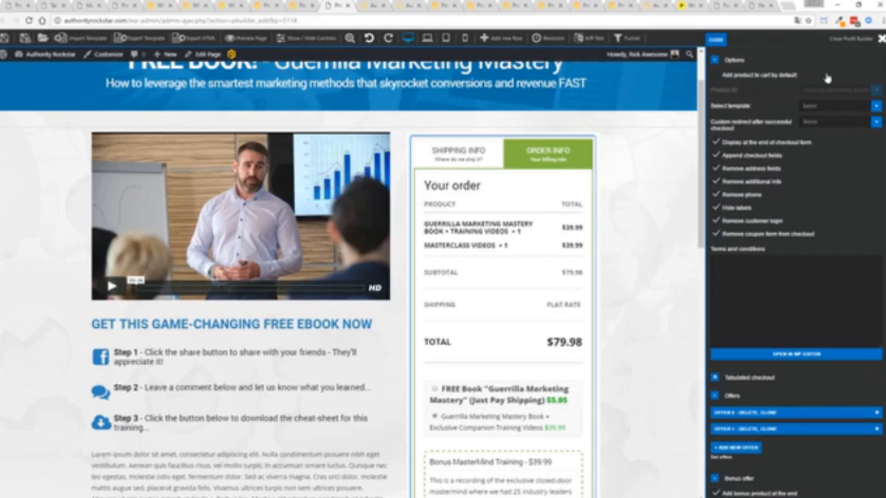
{"action": "mouse_move", "coordinate": [733, 40]}
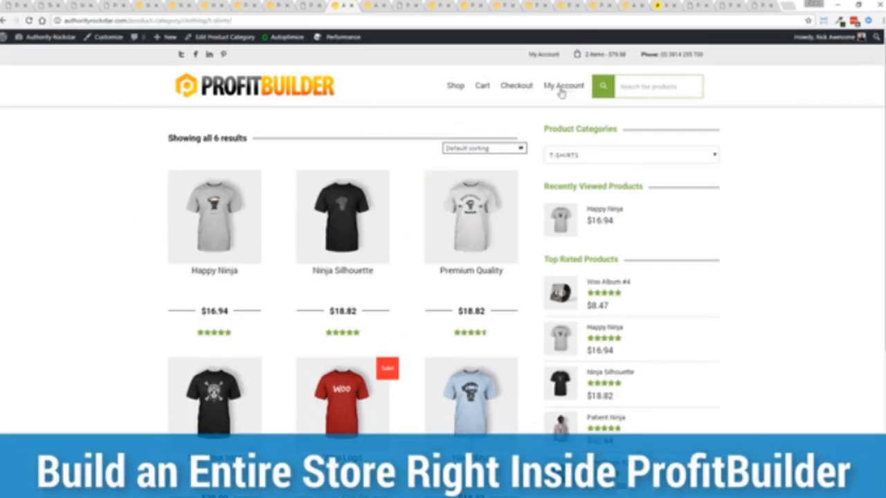
{"action": "mouse_move", "coordinate": [764, 189]}
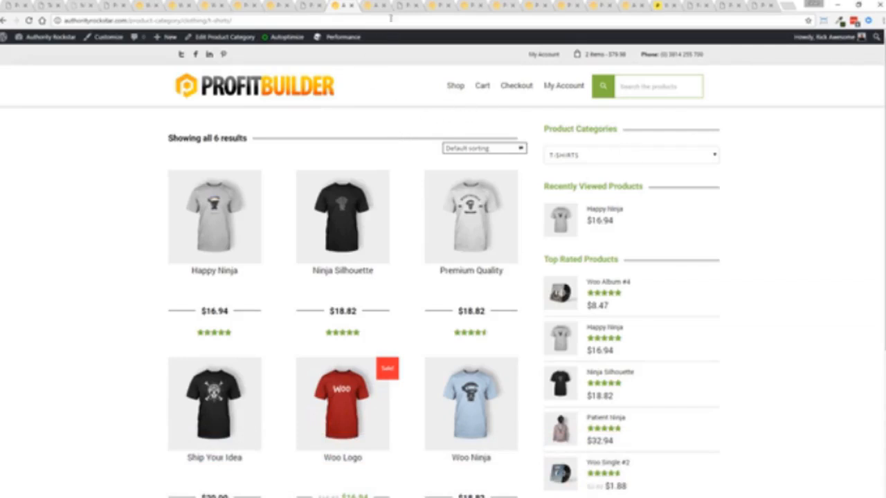
{"action": "left_click", "coordinate": [214, 217]}
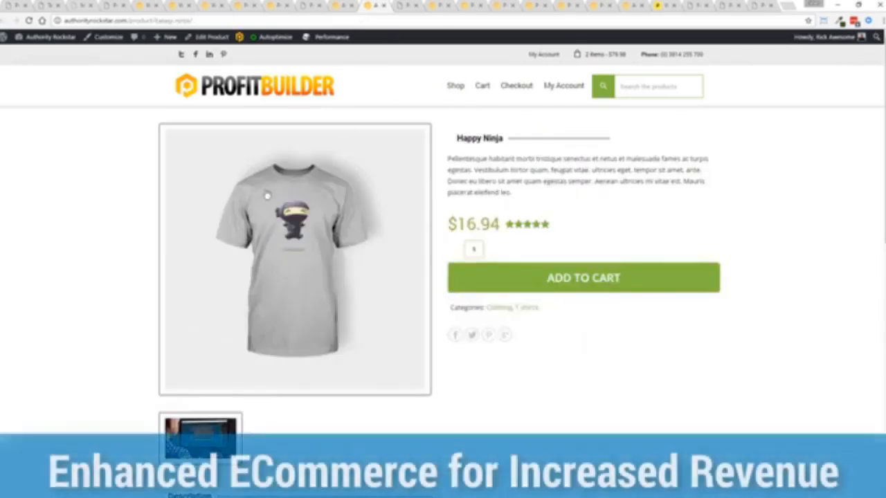
{"action": "scroll", "scroll_direction": "down", "scroll_amount": 3}
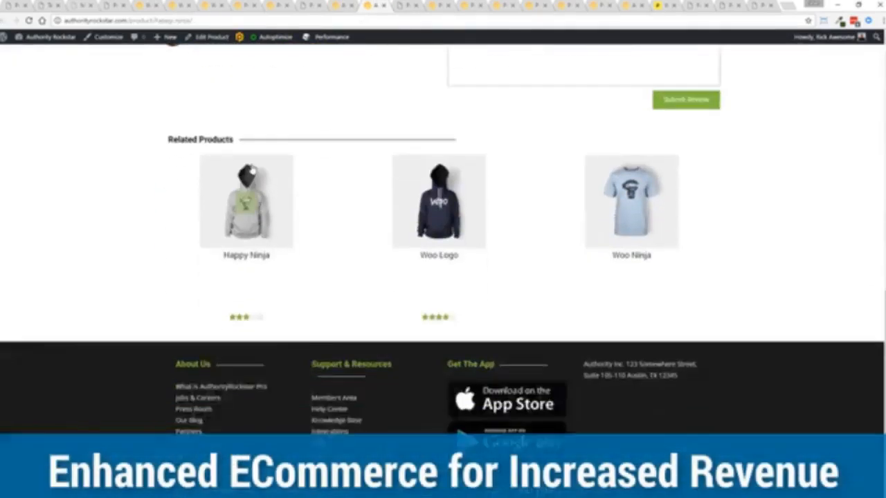
{"action": "left_click", "coordinate": [245, 202]}
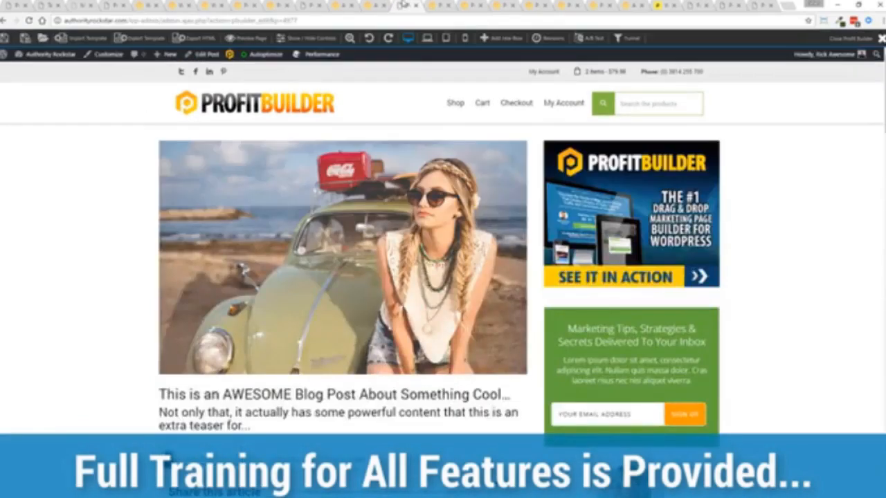
{"action": "mouse_move", "coordinate": [101, 198]}
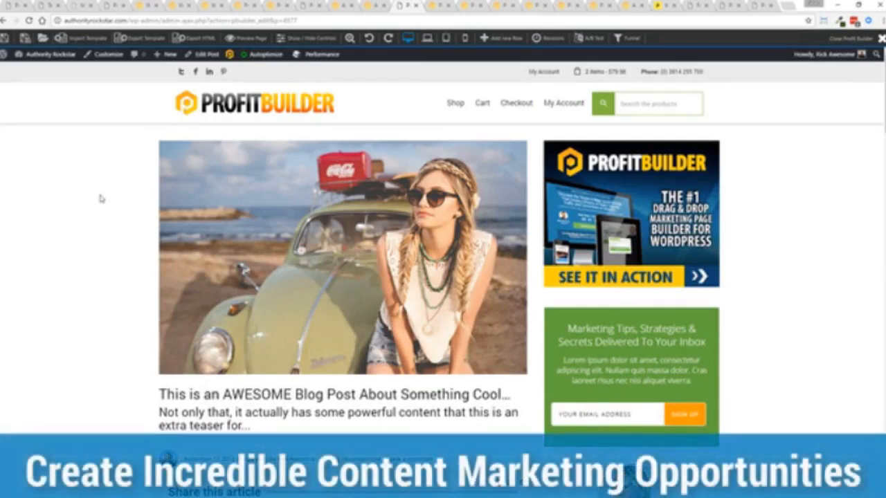
{"action": "scroll", "scroll_direction": "down", "scroll_amount": 3}
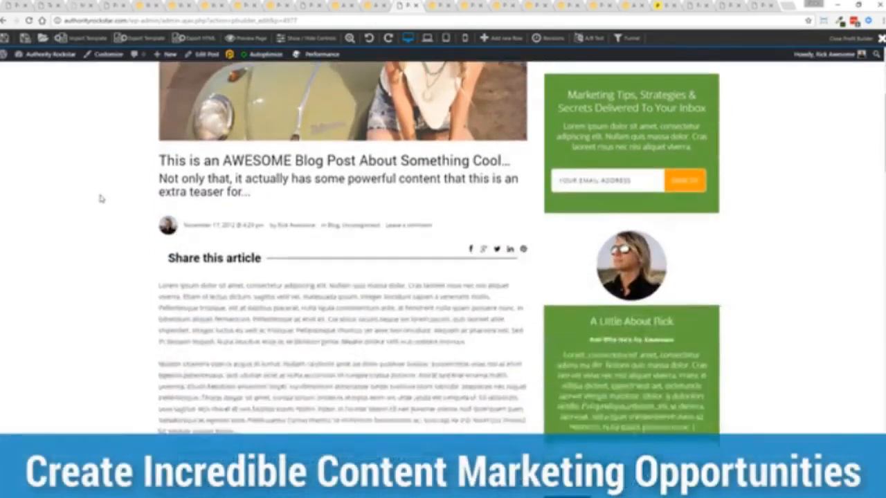
{"action": "scroll", "scroll_direction": "down", "scroll_amount": 3}
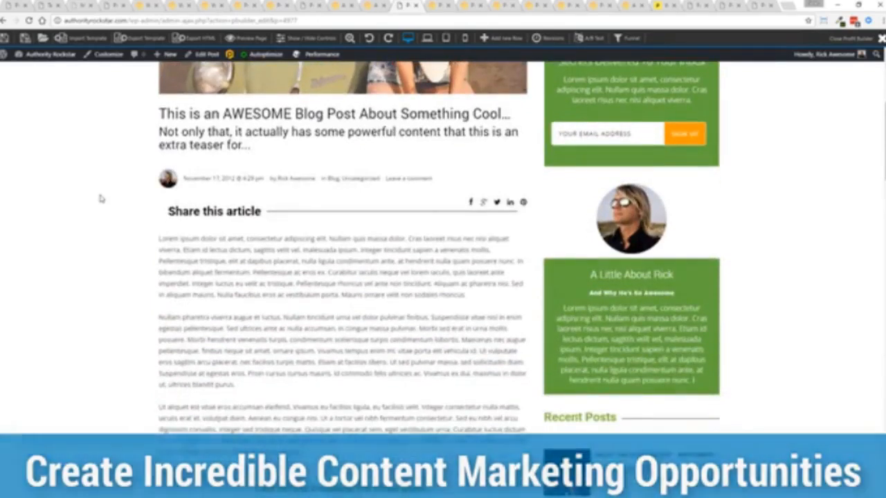
{"action": "scroll", "scroll_direction": "down", "scroll_amount": 3}
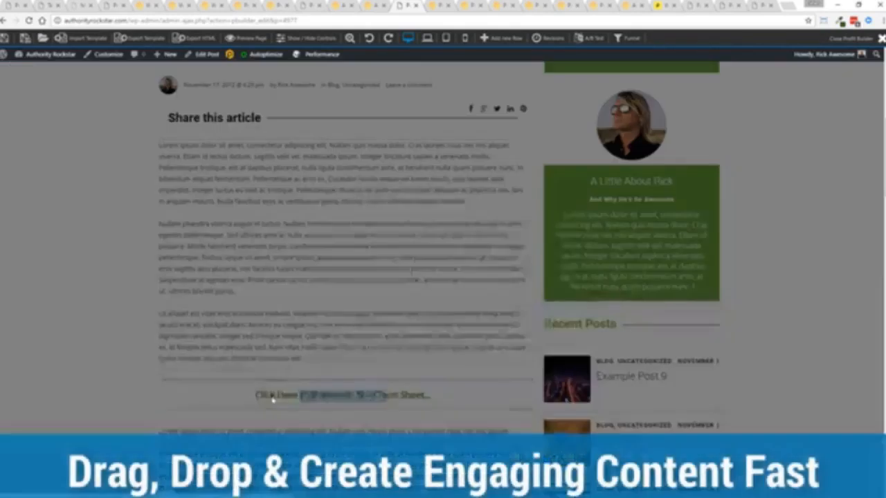
{"action": "left_click", "coordinate": [342, 395]}
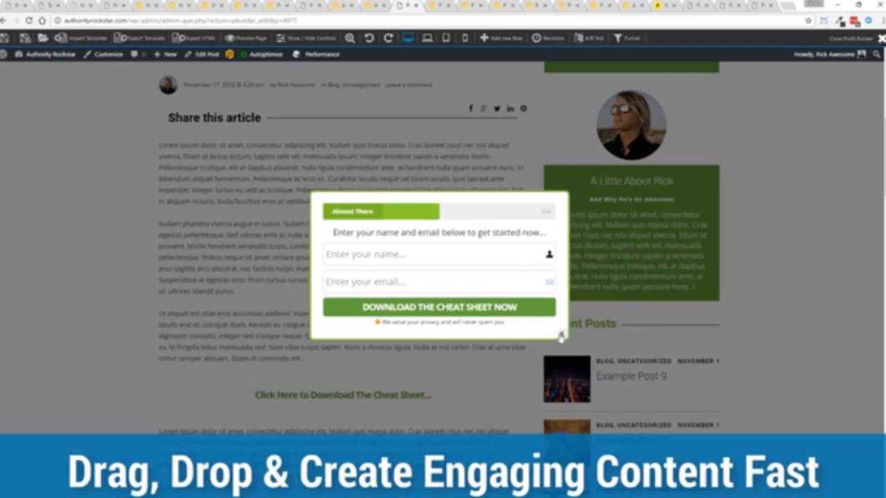
{"action": "left_click", "coordinate": [561, 337]}
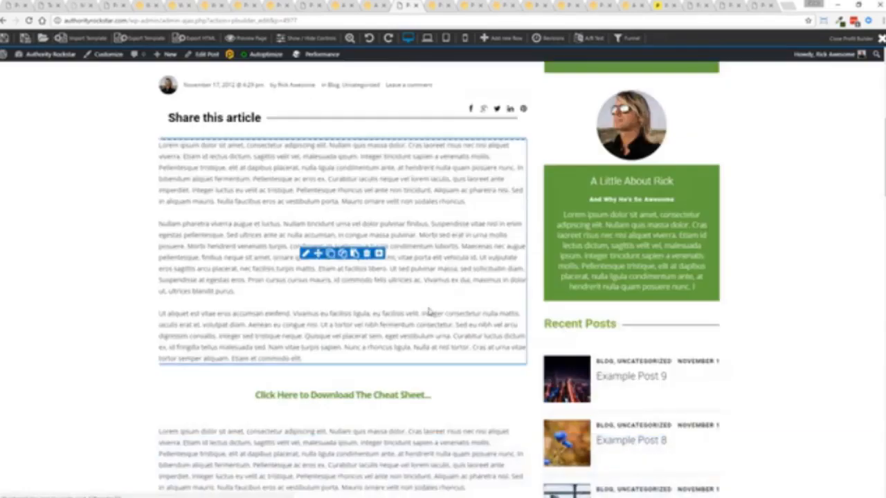
{"action": "scroll", "scroll_direction": "down", "scroll_amount": 3}
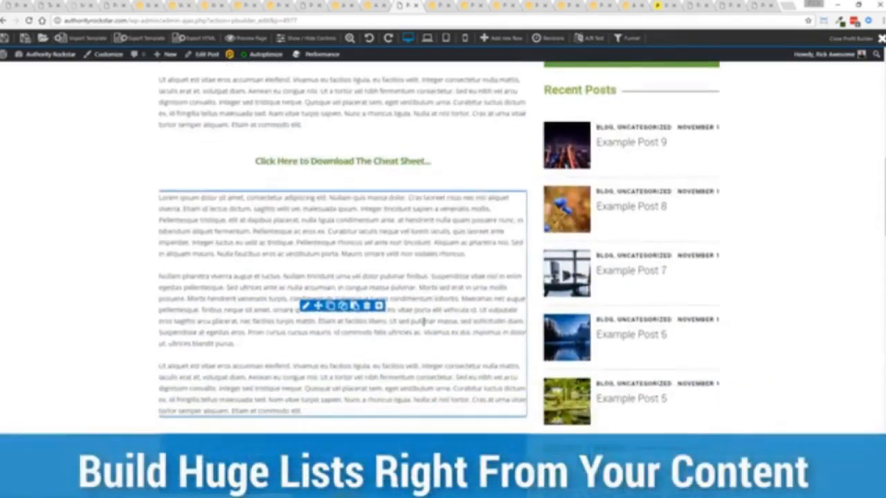
{"action": "scroll", "scroll_direction": "down", "scroll_amount": 3}
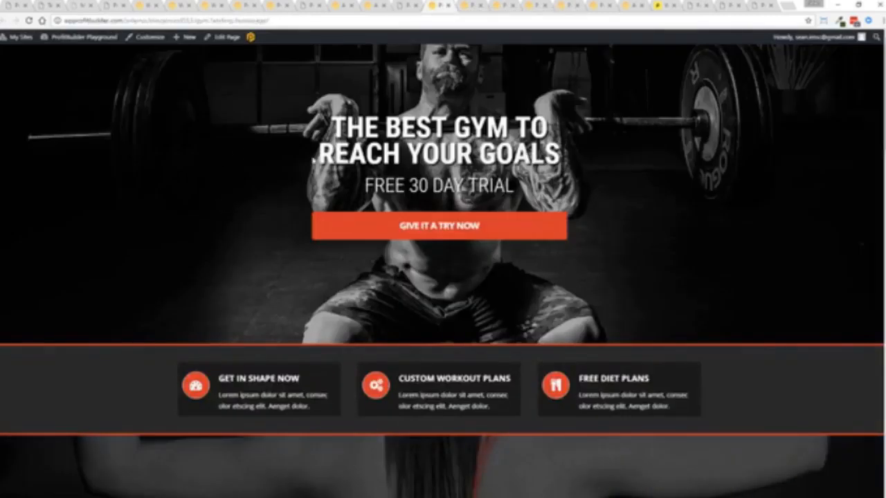
{"action": "scroll", "scroll_direction": "down", "scroll_amount": 3}
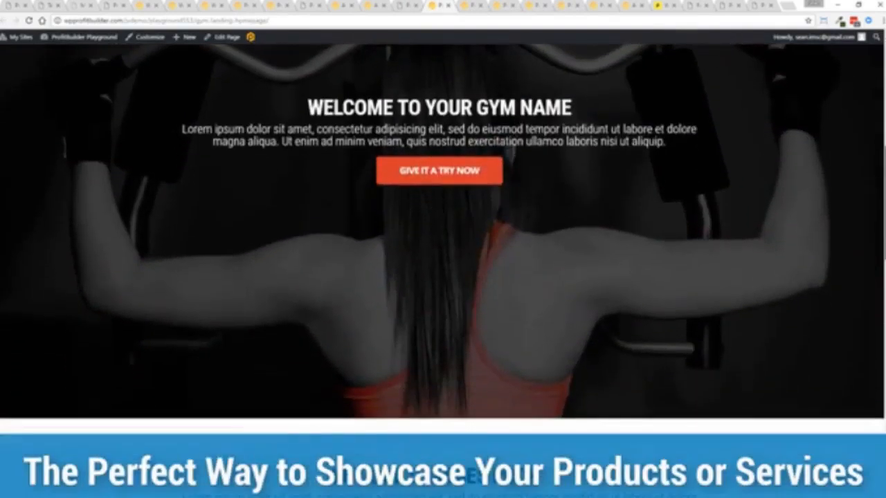
{"action": "scroll", "scroll_direction": "down", "scroll_amount": 3}
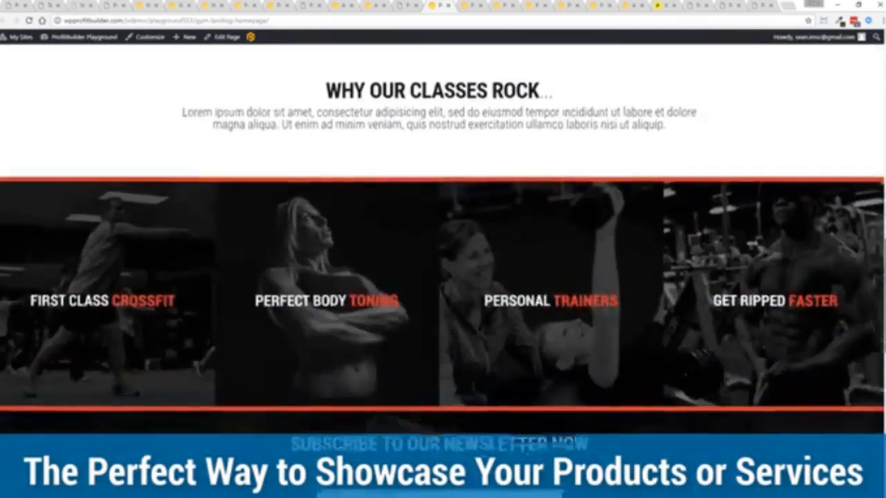
{"action": "scroll", "scroll_direction": "down", "scroll_amount": 3}
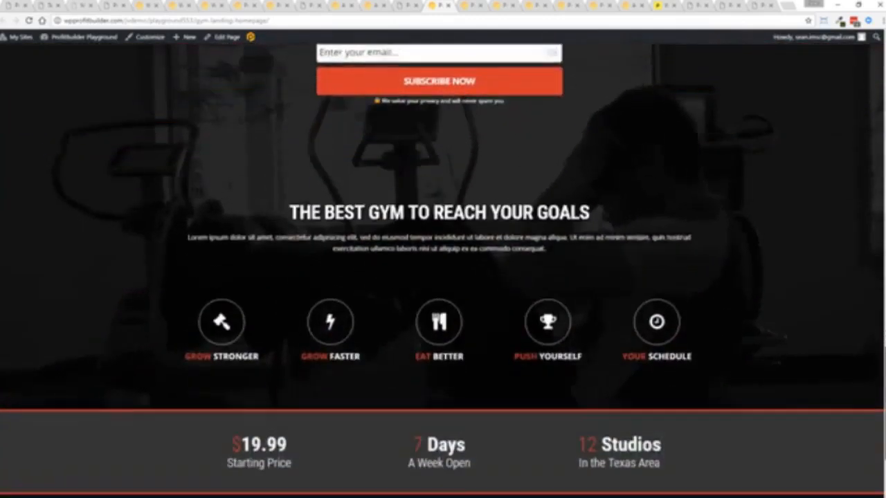
{"action": "scroll", "scroll_direction": "down", "scroll_amount": 3}
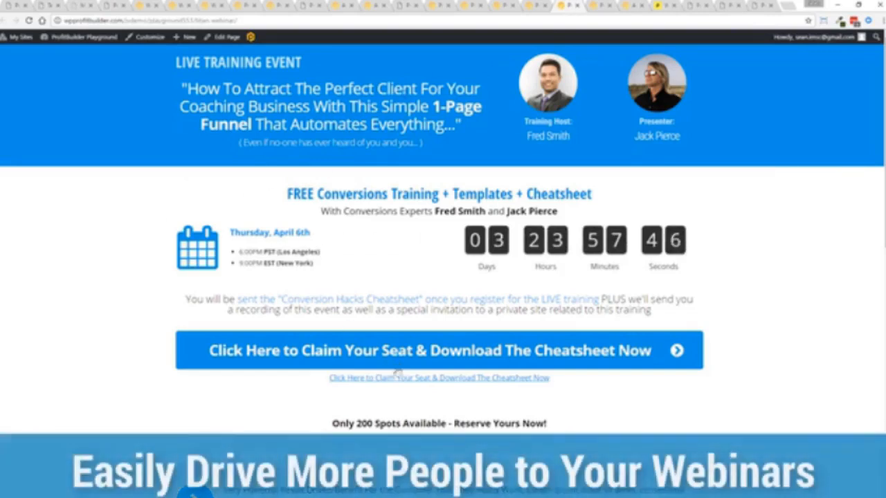
{"action": "left_click", "coordinate": [438, 351]}
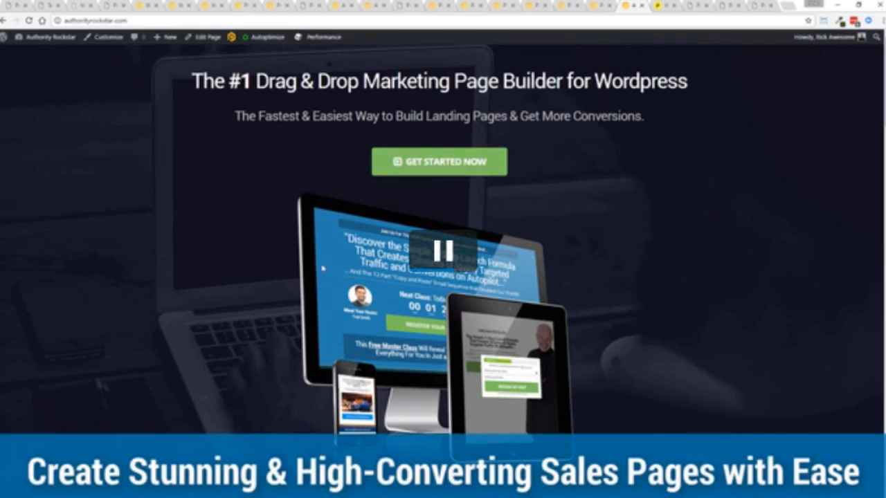
{"action": "mouse_move", "coordinate": [194, 279]}
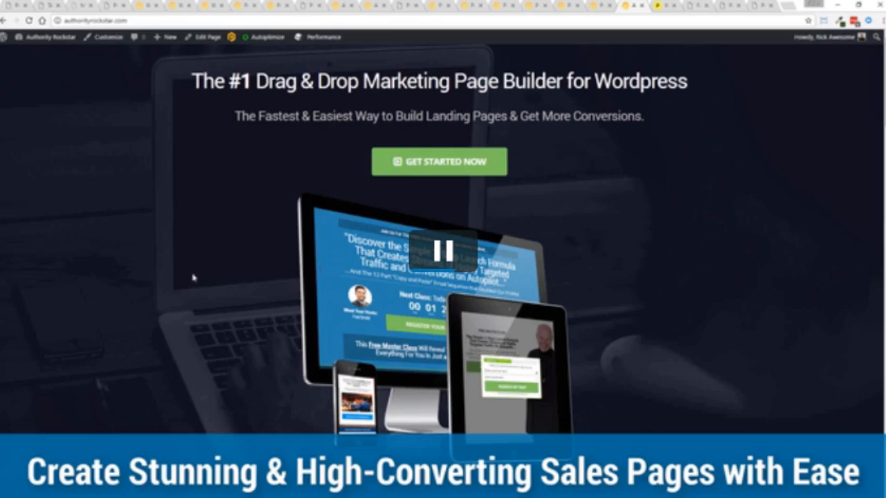
{"action": "left_click", "coordinate": [439, 249]}
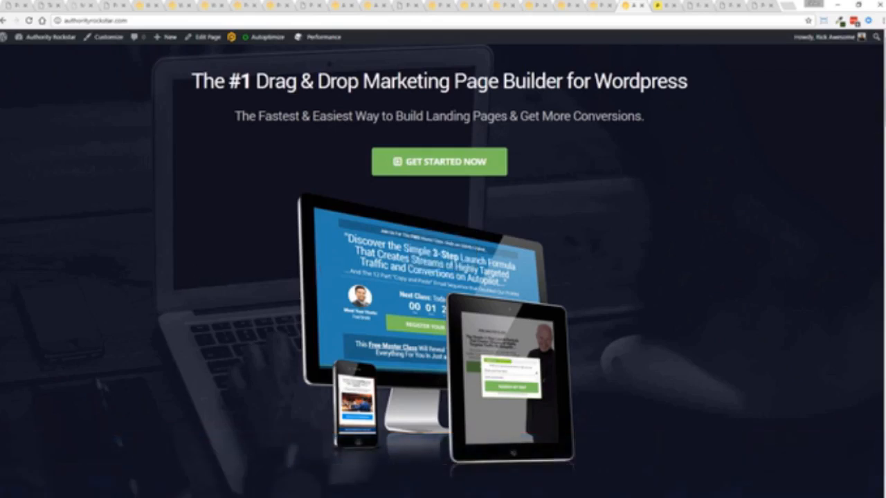
{"action": "scroll", "scroll_direction": "down", "scroll_amount": 3}
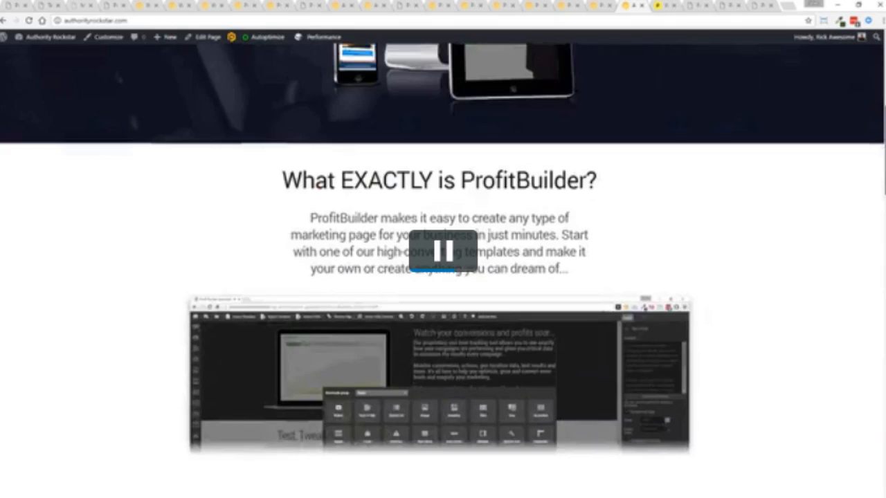
{"action": "scroll", "scroll_direction": "down", "scroll_amount": 3}
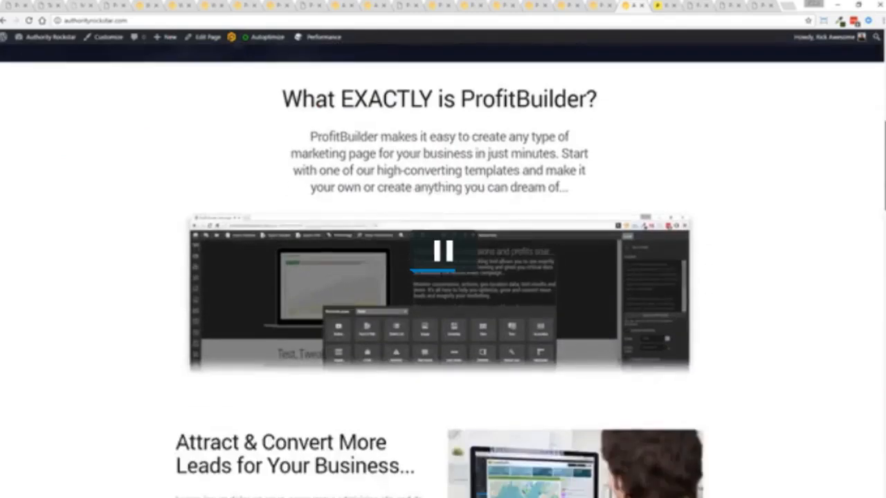
{"action": "scroll", "scroll_direction": "down", "scroll_amount": 3}
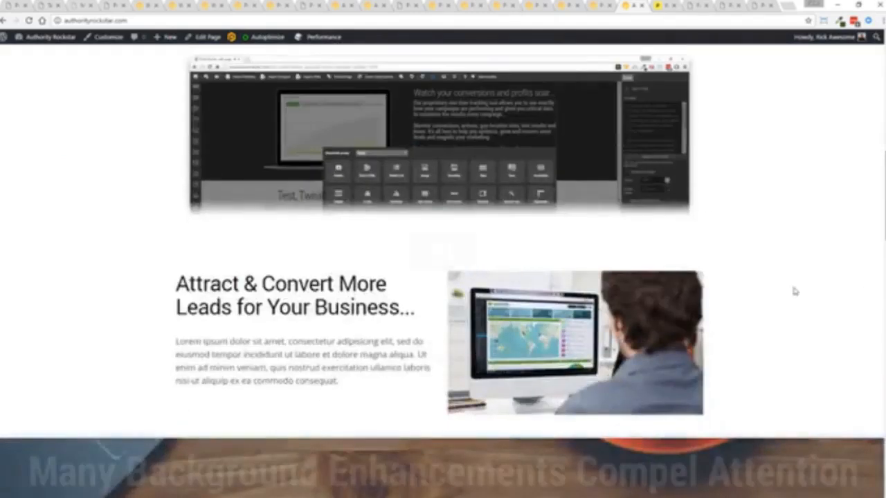
{"action": "scroll", "scroll_direction": "down", "scroll_amount": 3}
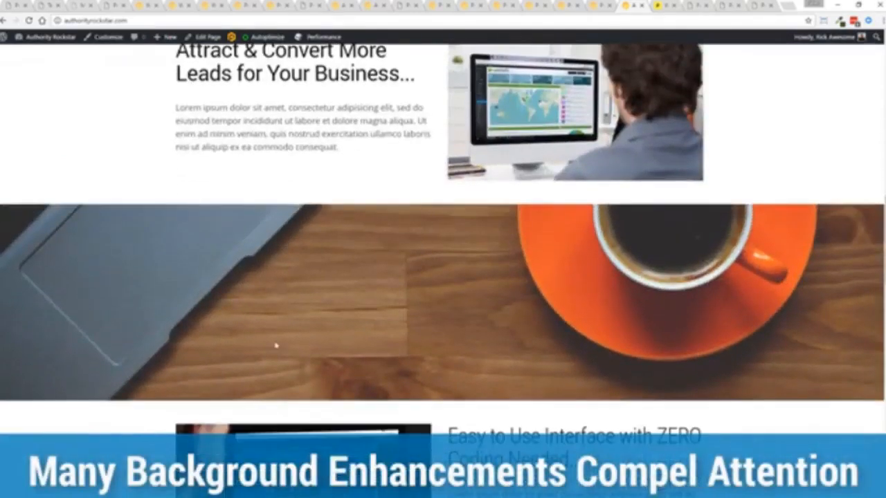
{"action": "scroll", "scroll_direction": "down", "scroll_amount": 3}
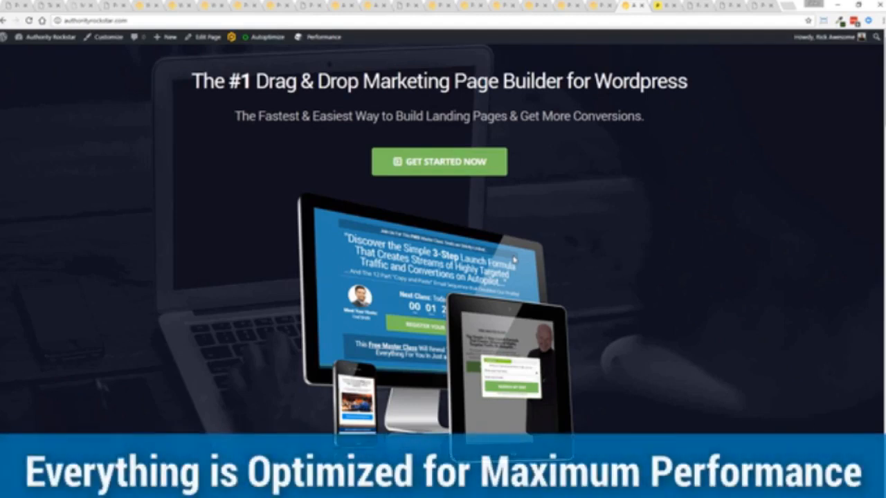
Step: Rerun the Pingdom speed test for authorityrockstar.com, now grading 97 at 791 ms
{"action": "scroll", "scroll_direction": "down", "scroll_amount": 3}
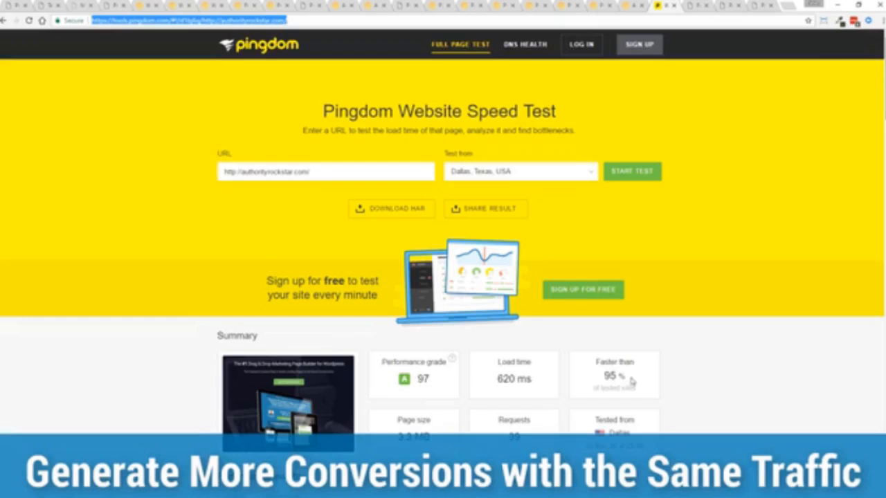
{"action": "mouse_move", "coordinate": [627, 379]}
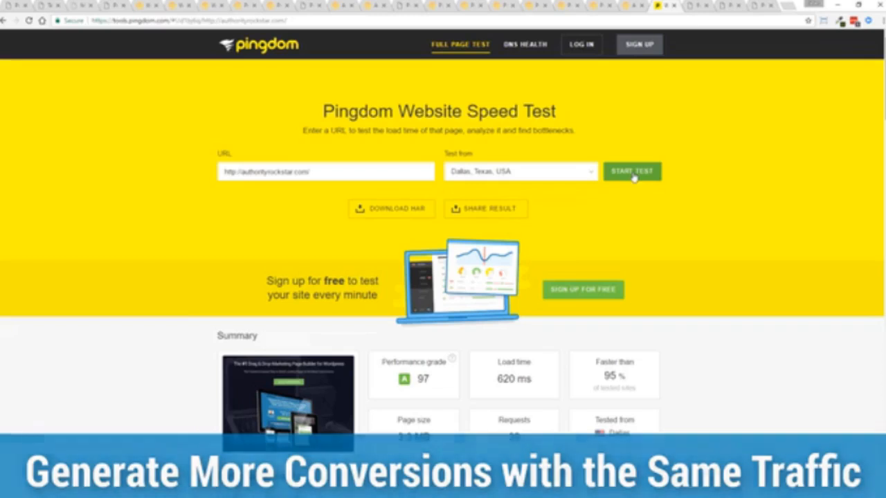
{"action": "left_click", "coordinate": [631, 171]}
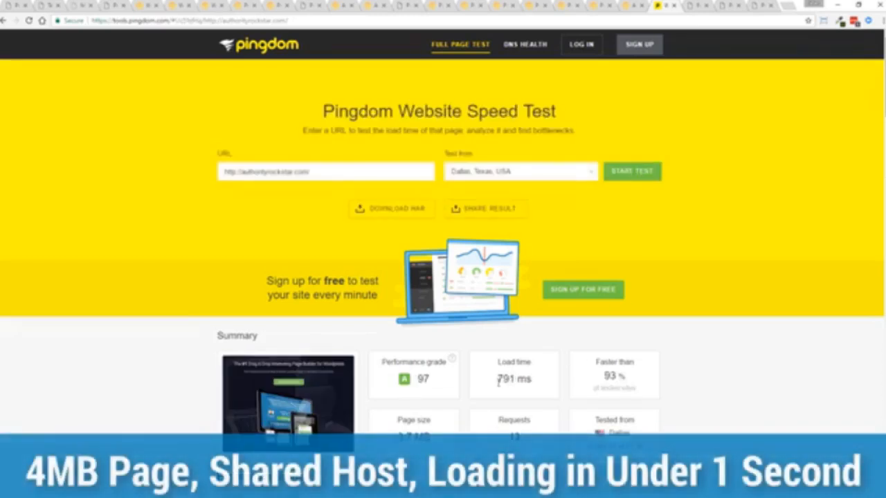
{"action": "mouse_move", "coordinate": [709, 317]}
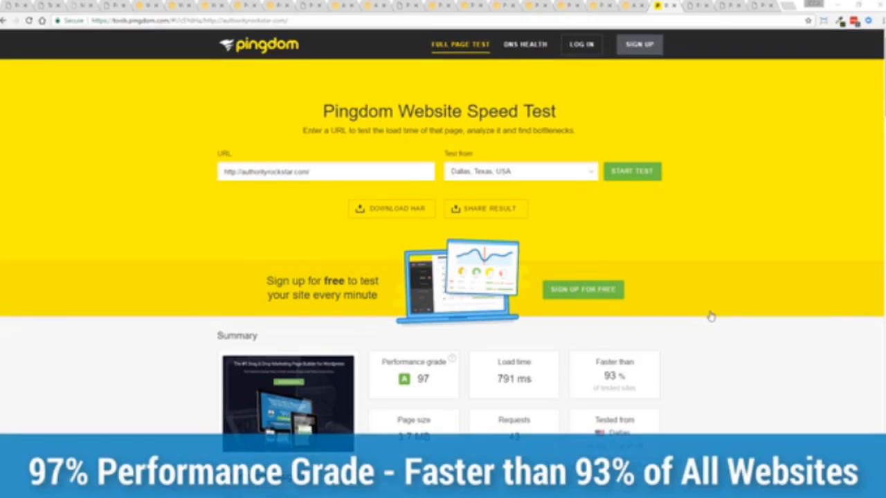
{"action": "mouse_move", "coordinate": [704, 304]}
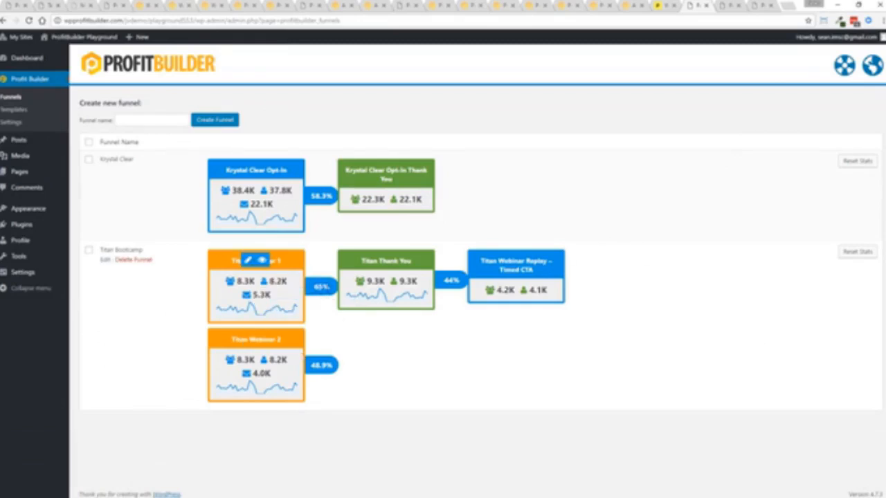
{"action": "mouse_move", "coordinate": [256, 338]}
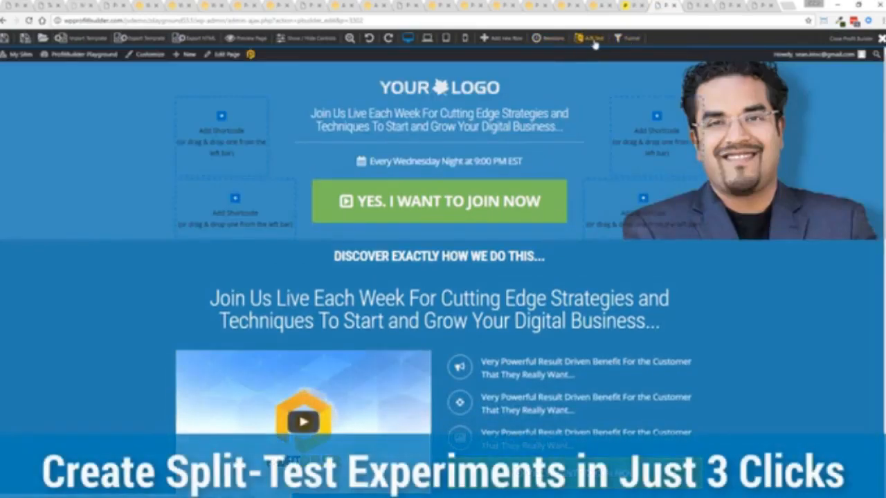
Step: Enable A/B testing for this page and choose most conversions as the winner criterion
{"action": "left_click", "coordinate": [590, 38]}
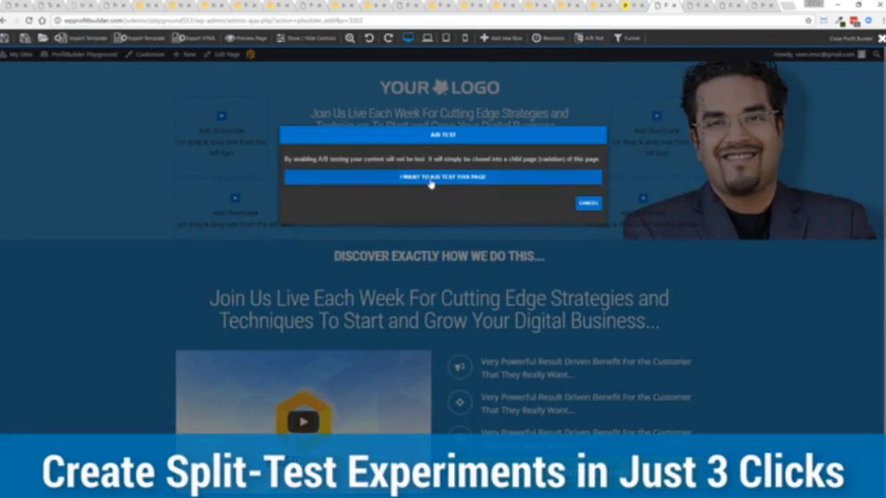
{"action": "left_click", "coordinate": [443, 178]}
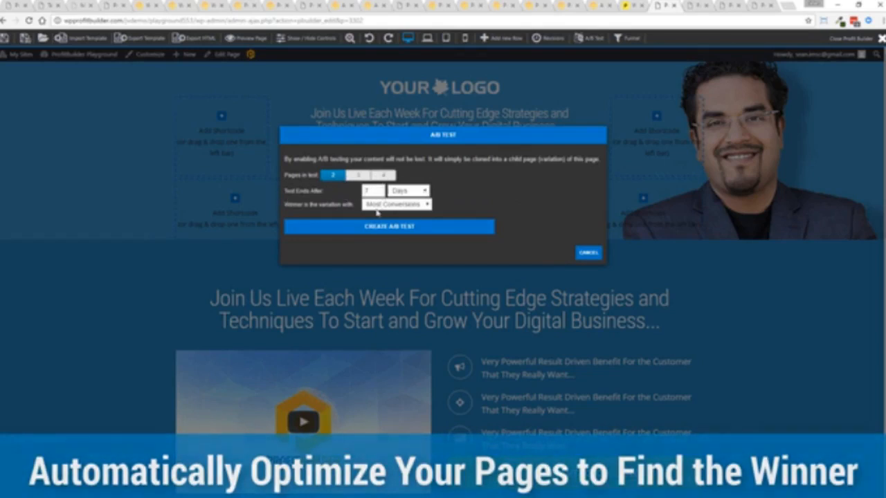
{"action": "left_click", "coordinate": [395, 203]}
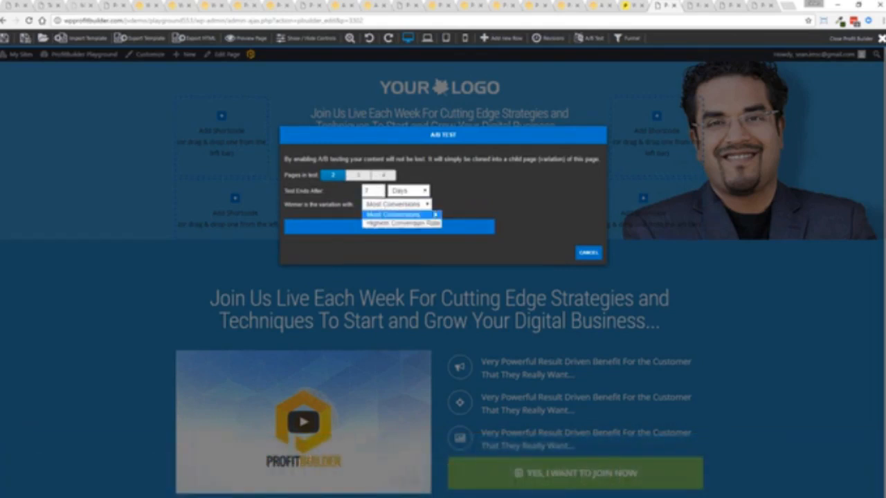
{"action": "left_click", "coordinate": [394, 214]}
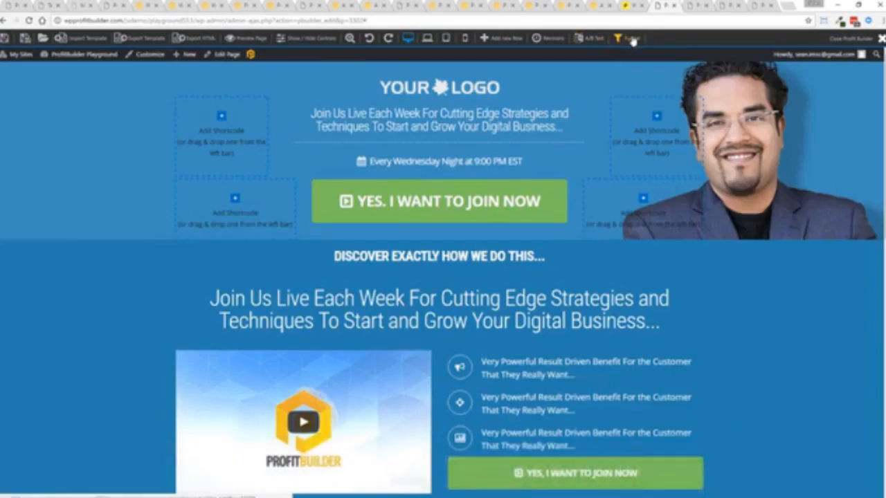
Step: Create a new funnel named 'Test Funnel' from the funnel editor
{"action": "left_click", "coordinate": [627, 38]}
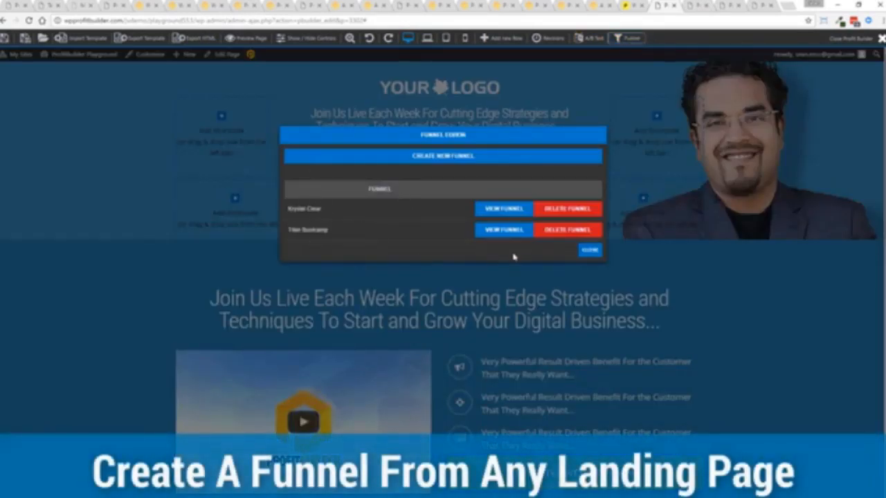
{"action": "left_click", "coordinate": [443, 156]}
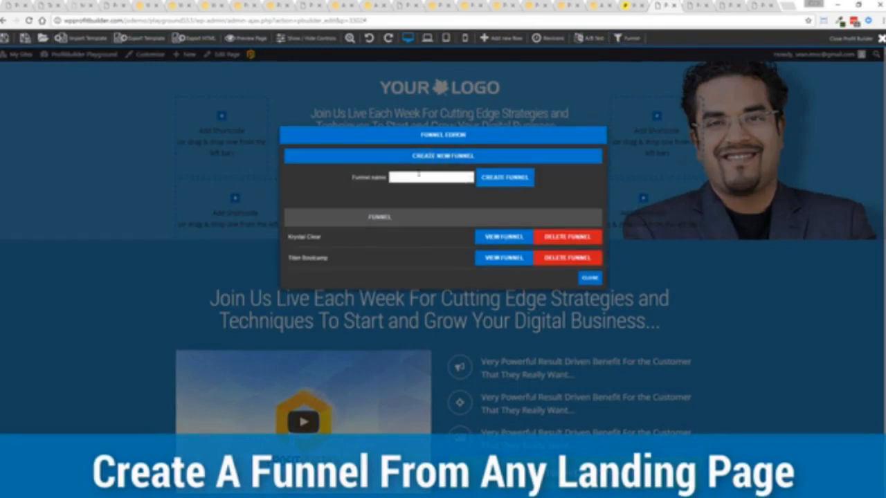
{"action": "type", "text": "Test Funnel"}
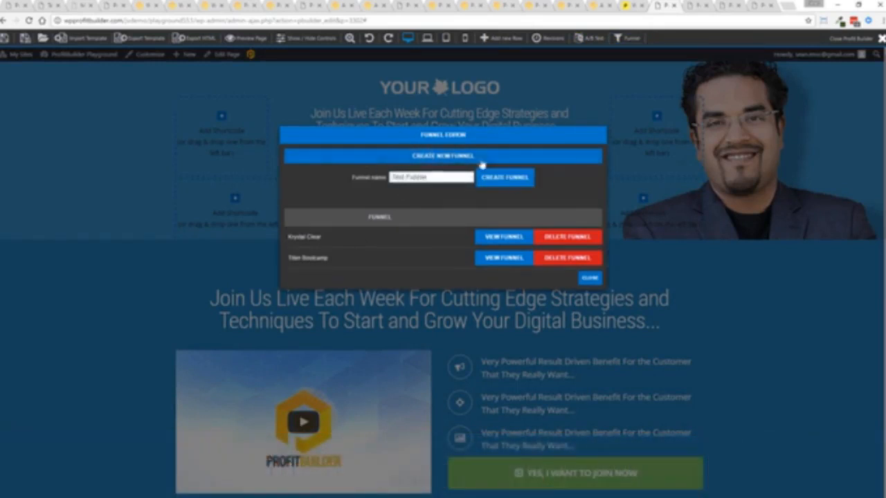
{"action": "left_click", "coordinate": [504, 177]}
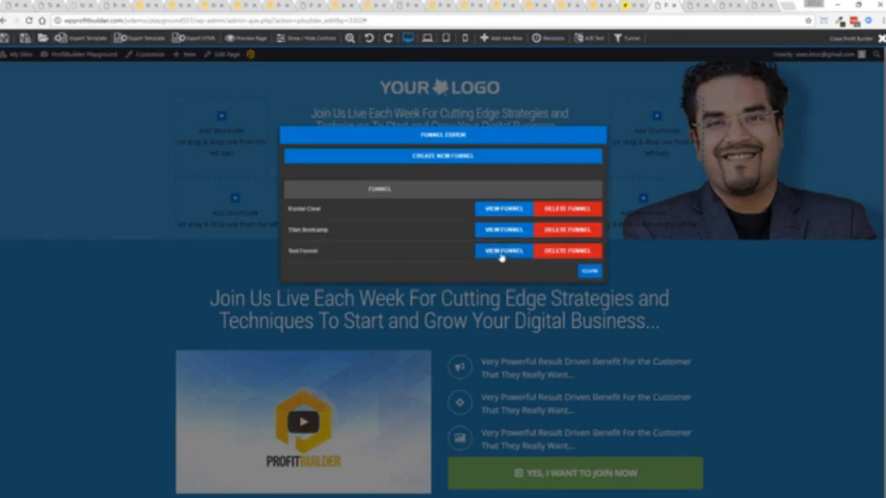
Step: Add the webinar registration page to Test Funnel and close the editor
{"action": "left_click", "coordinate": [504, 251]}
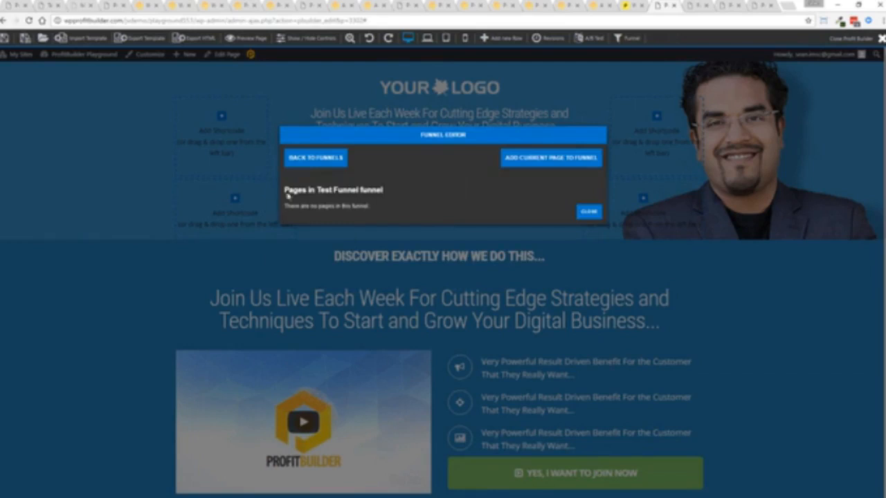
{"action": "left_click", "coordinate": [550, 157]}
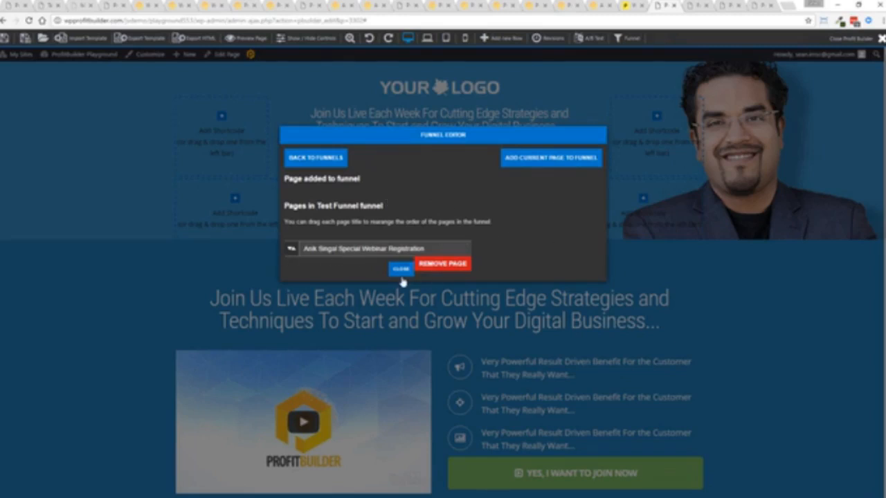
{"action": "left_click", "coordinate": [401, 269]}
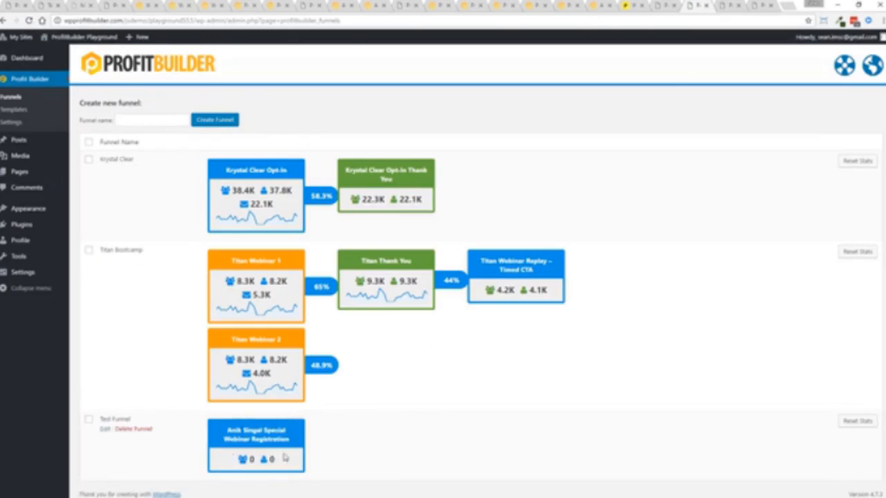
{"action": "mouse_move", "coordinate": [388, 457]}
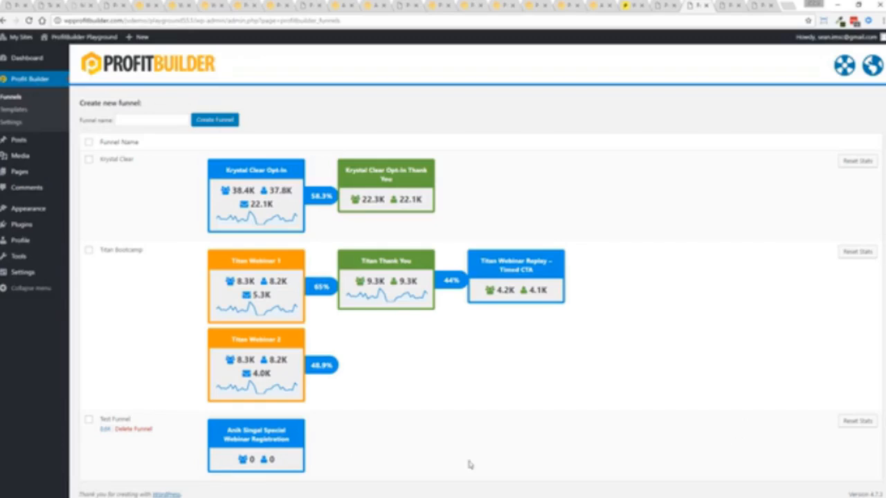
{"action": "mouse_move", "coordinate": [635, 448]}
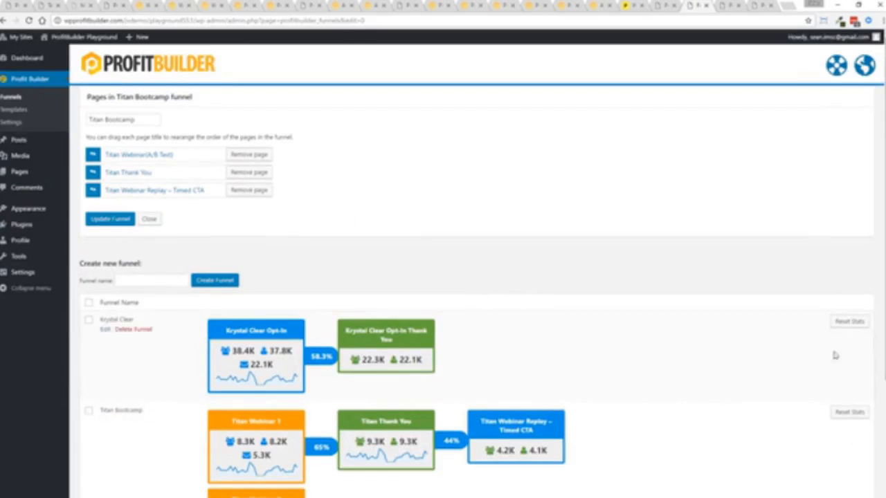
{"action": "mouse_move", "coordinate": [863, 328]}
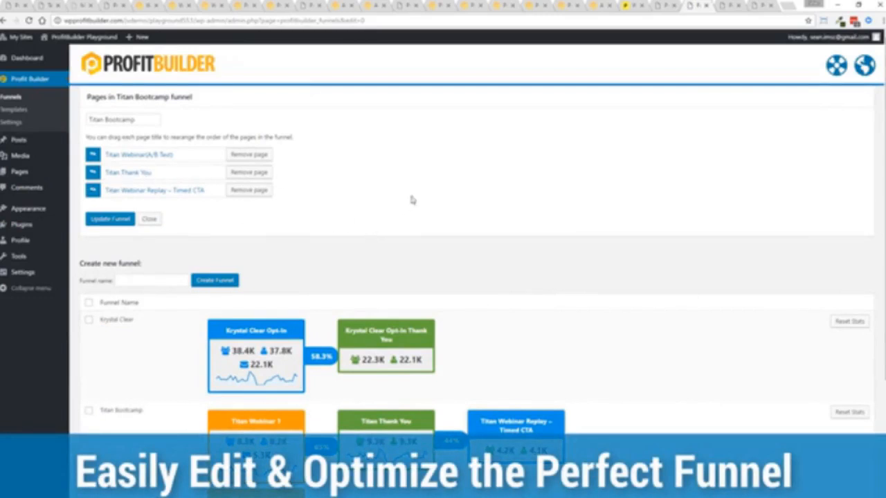
{"action": "mouse_move", "coordinate": [325, 211]}
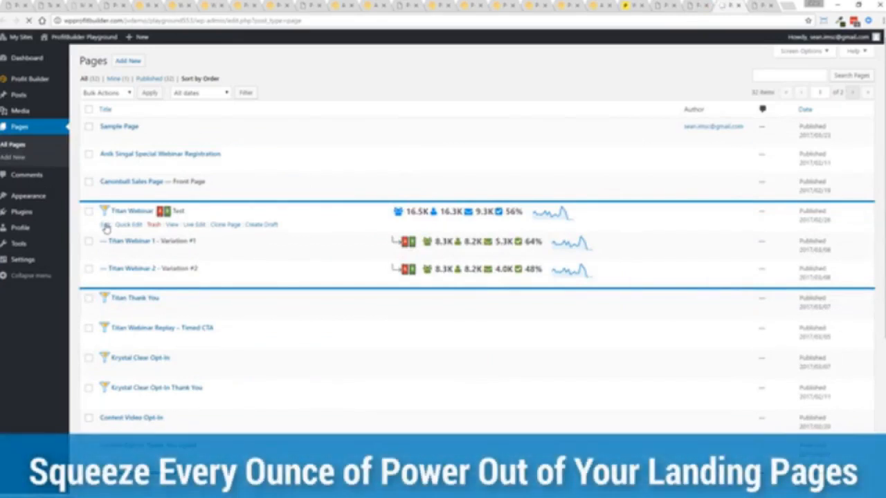
Step: Edit the Titan Webinar page and reveal its Profit Builder A/B Test and Funnel boxes
{"action": "left_click", "coordinate": [127, 224]}
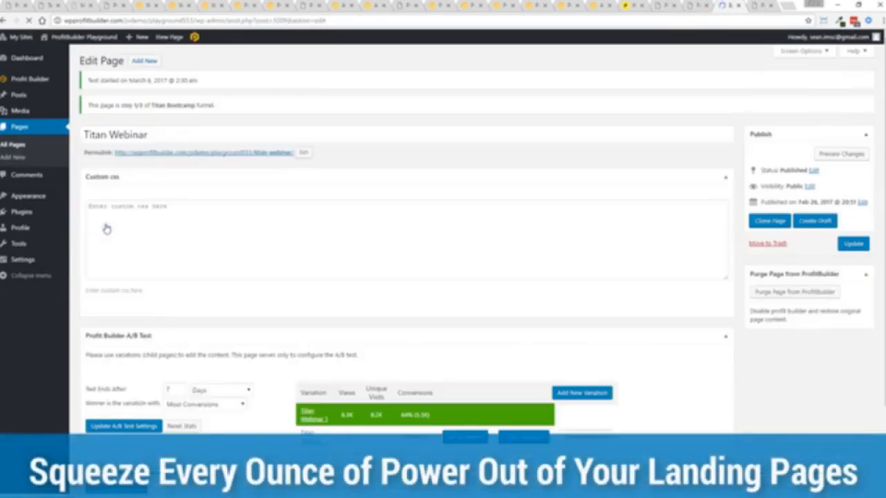
{"action": "scroll", "scroll_direction": "down", "scroll_amount": 3}
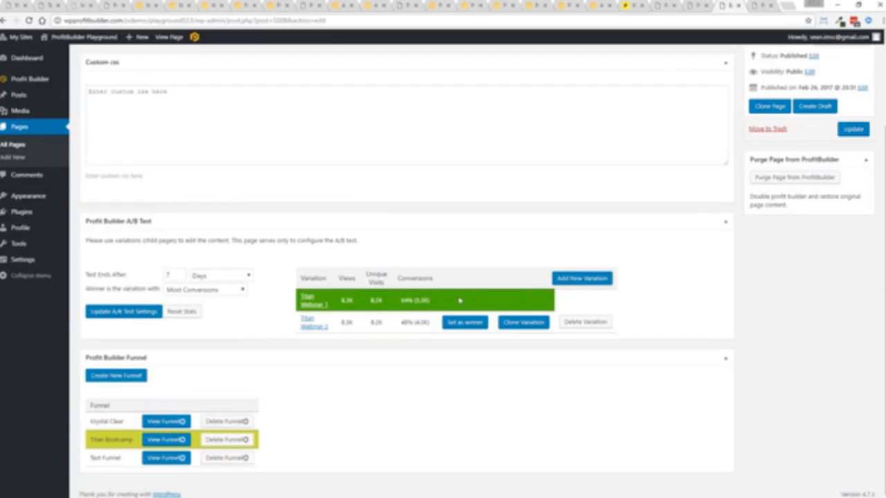
{"action": "mouse_move", "coordinate": [463, 298]}
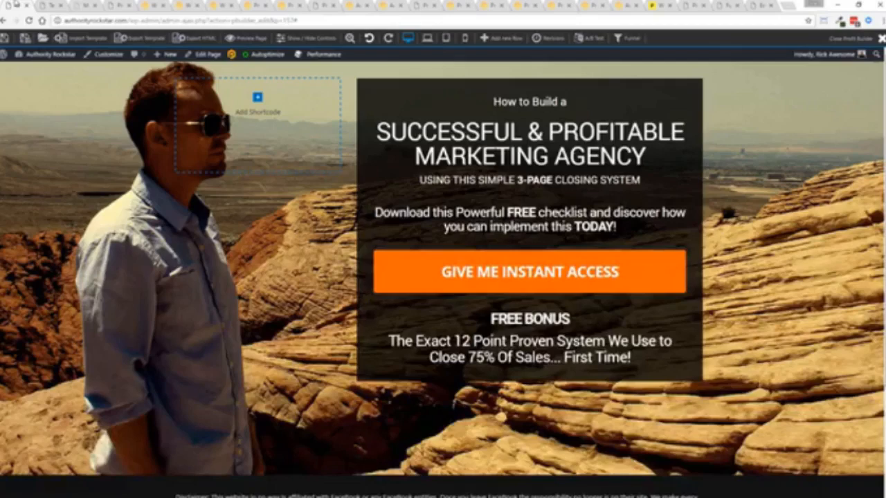
Step: Launch the marketing agency opt-in page in the Profit Builder live editor
{"action": "left_click", "coordinate": [47, 54]}
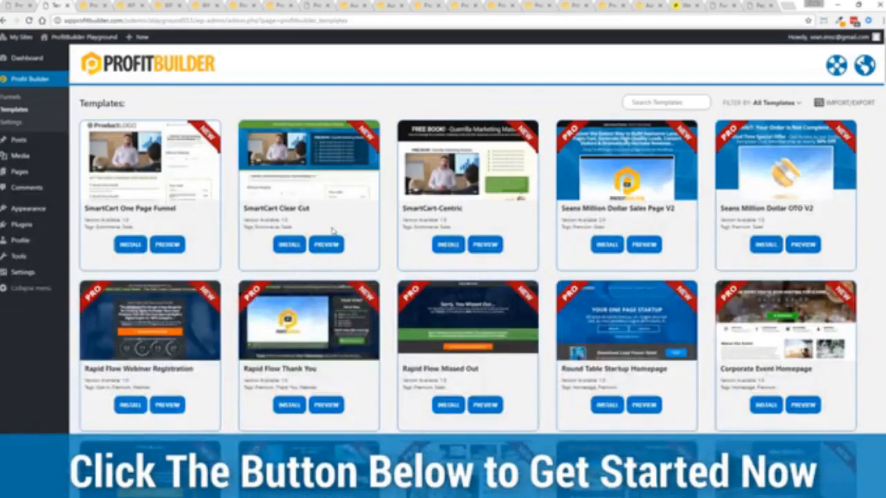
Step: Scroll the Templates gallery toward the mountain travel free-ebook opt-in template
{"action": "scroll", "scroll_direction": "down", "scroll_amount": 3}
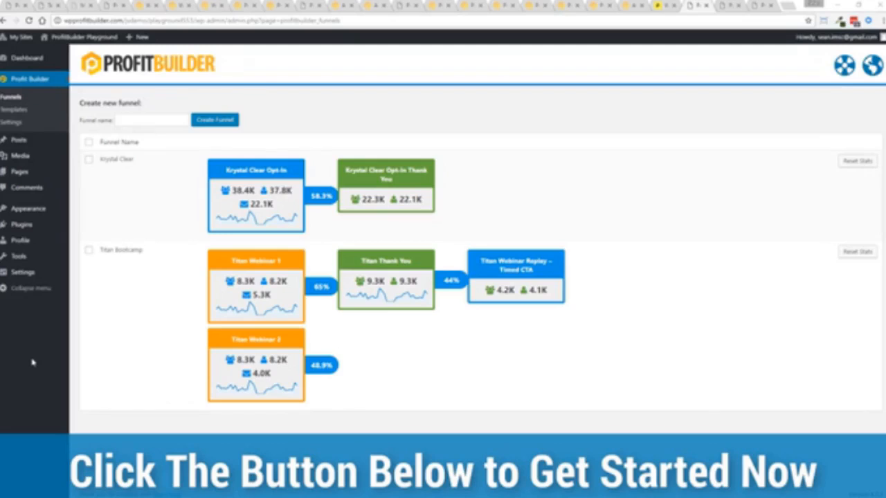
{"action": "mouse_move", "coordinate": [13, 245]}
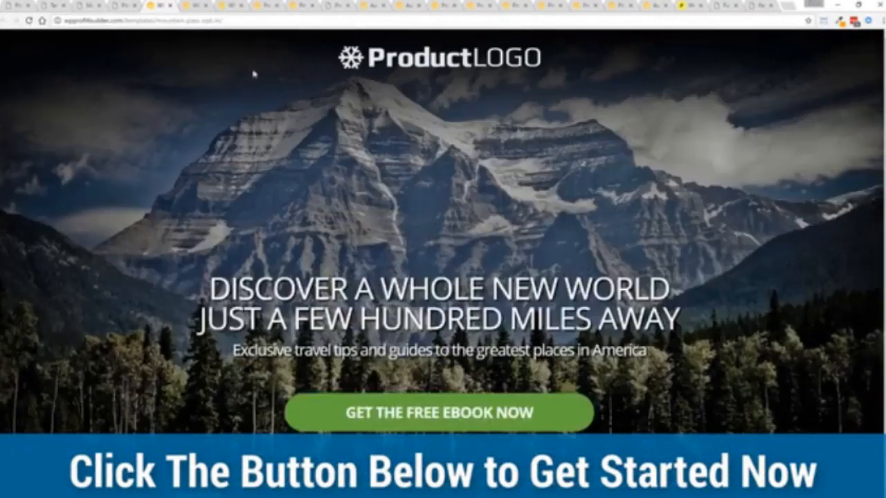
{"action": "mouse_move", "coordinate": [121, 188]}
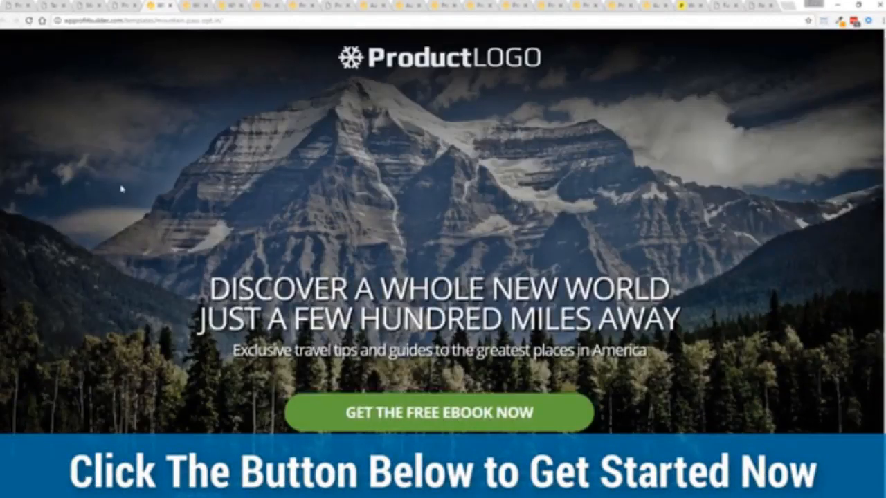
{"action": "mouse_move", "coordinate": [747, 316]}
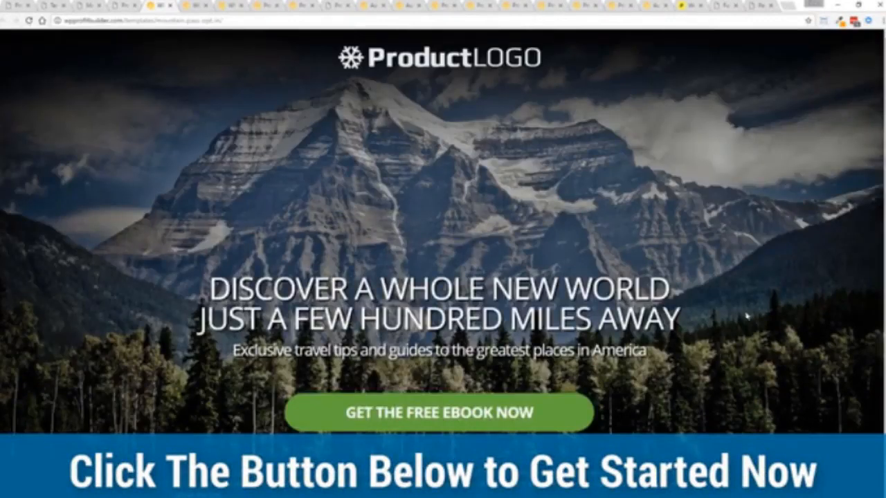